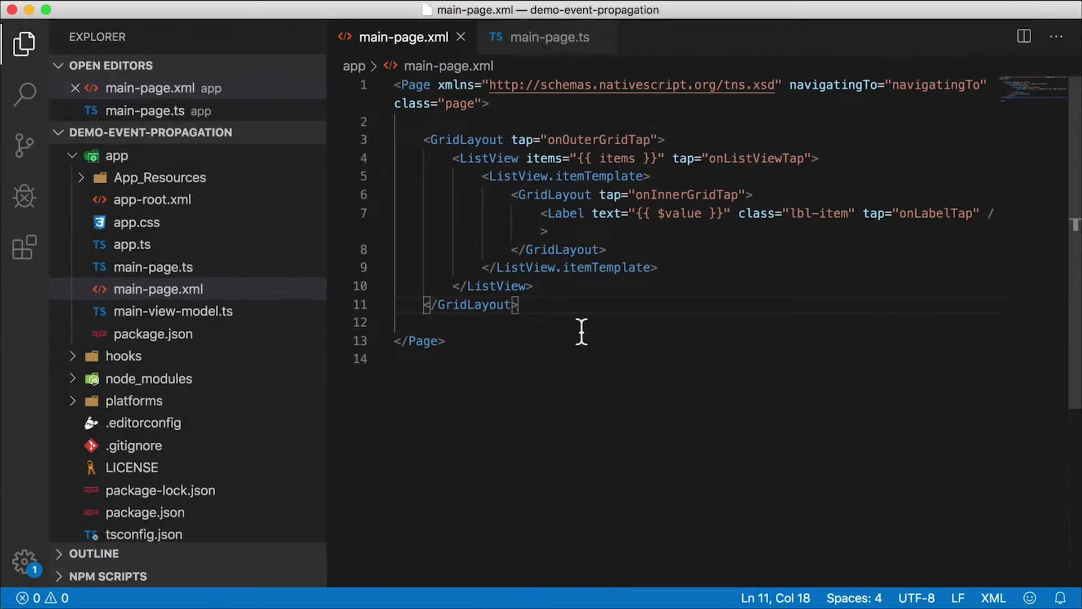
# Review the outer GridLayout's nested tap attributes, then view main-page.ts's four logging handlers.
pyautogui.moveTo(425, 139); pyautogui.dragTo(475, 158)
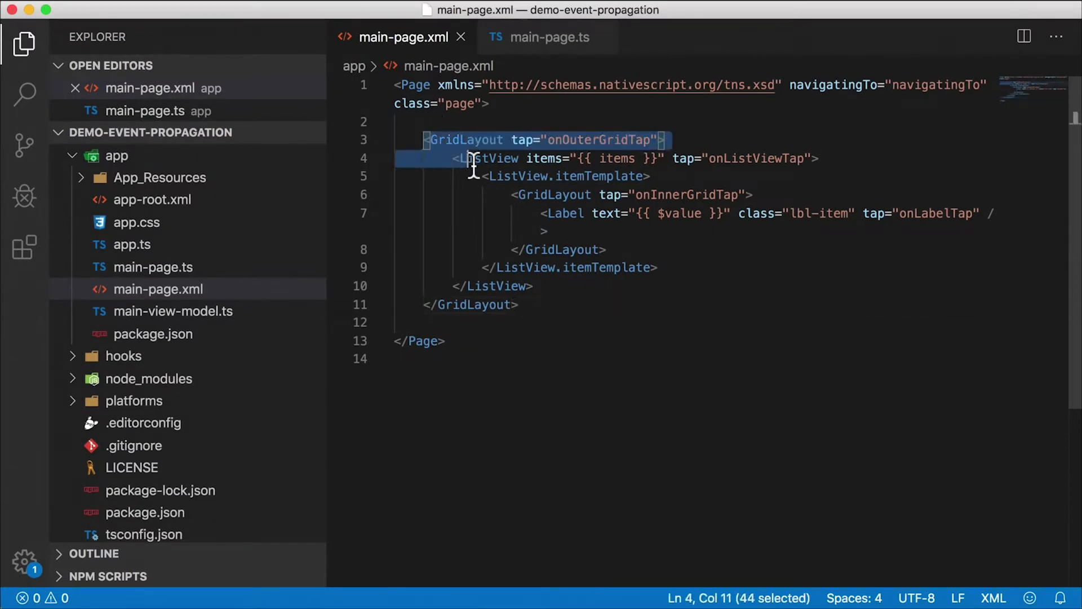
pyautogui.click(532, 286)
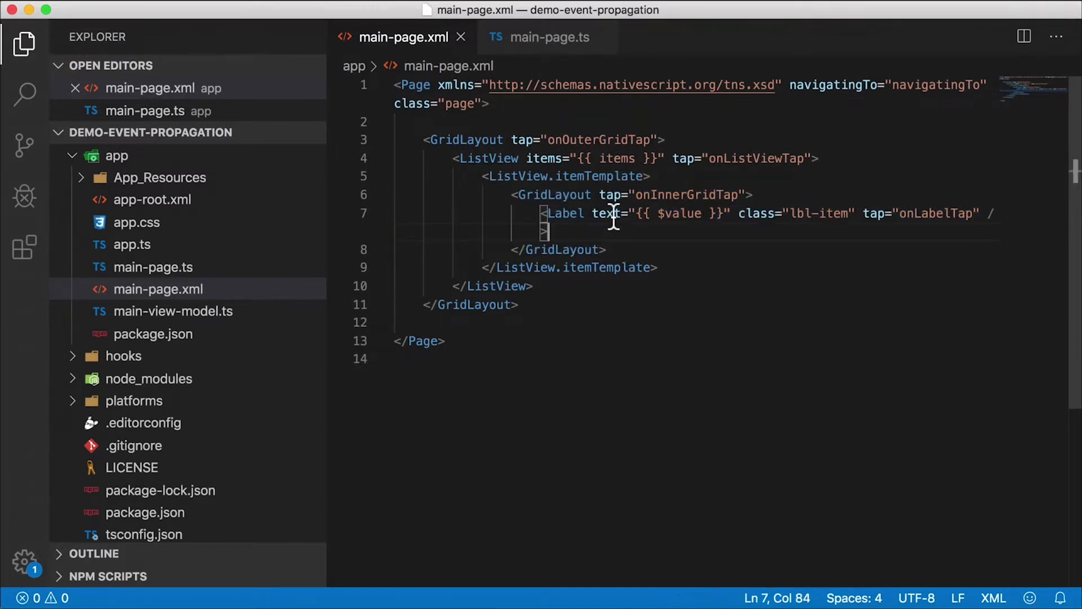
pyautogui.moveTo(861, 234)
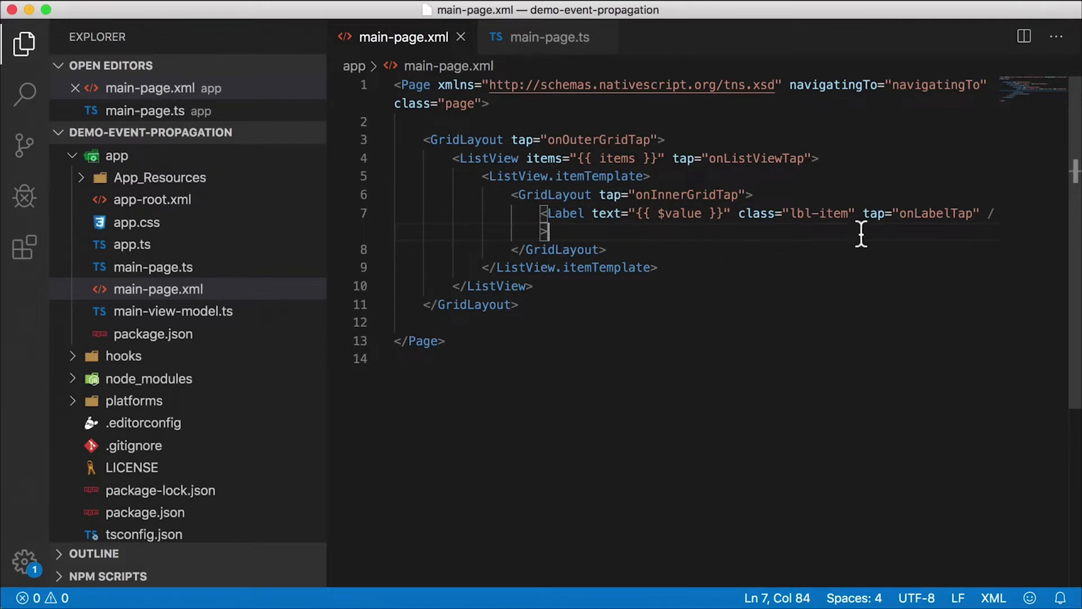
pyautogui.moveTo(606, 261)
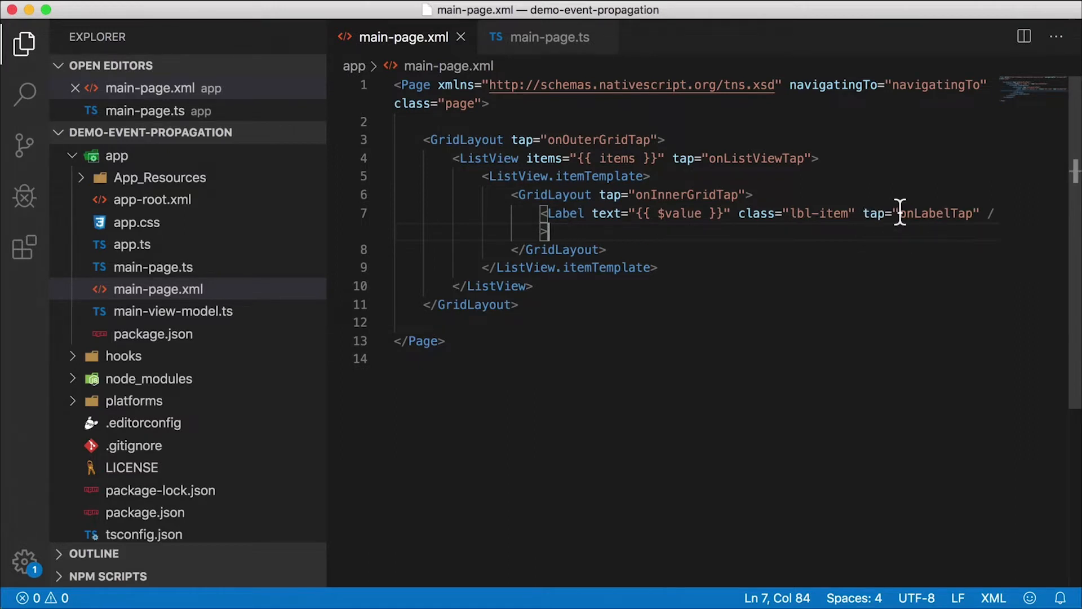
pyautogui.moveTo(944, 228)
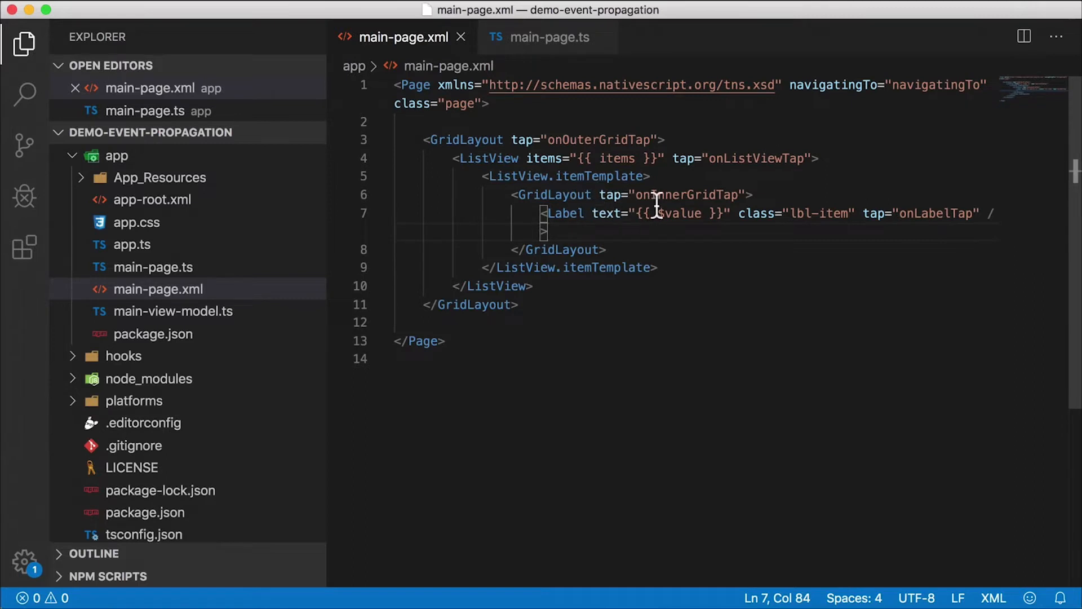
pyautogui.moveTo(711, 212)
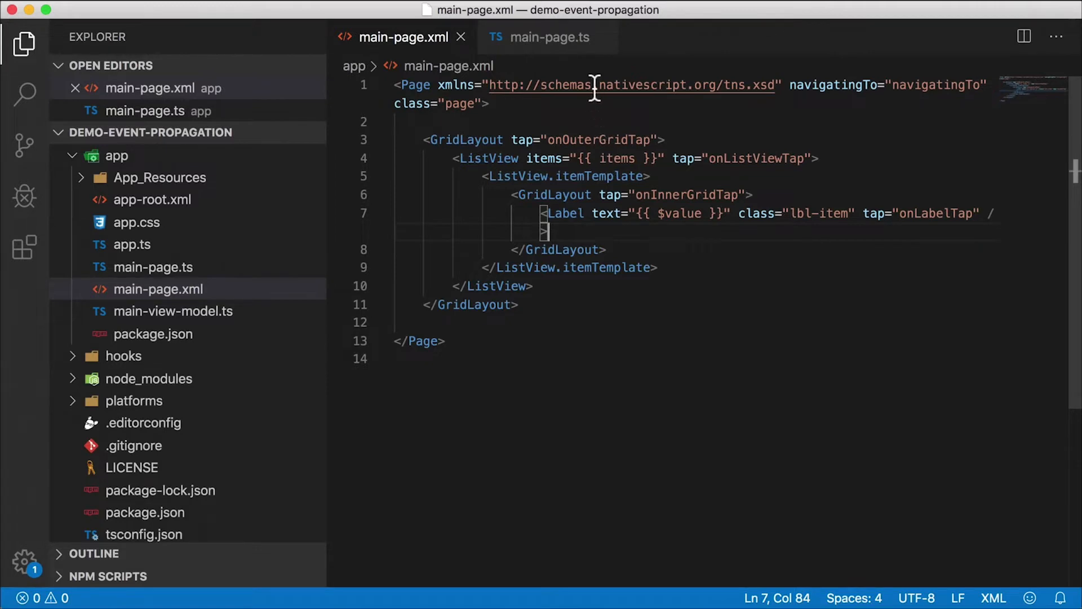
pyautogui.click(550, 36)
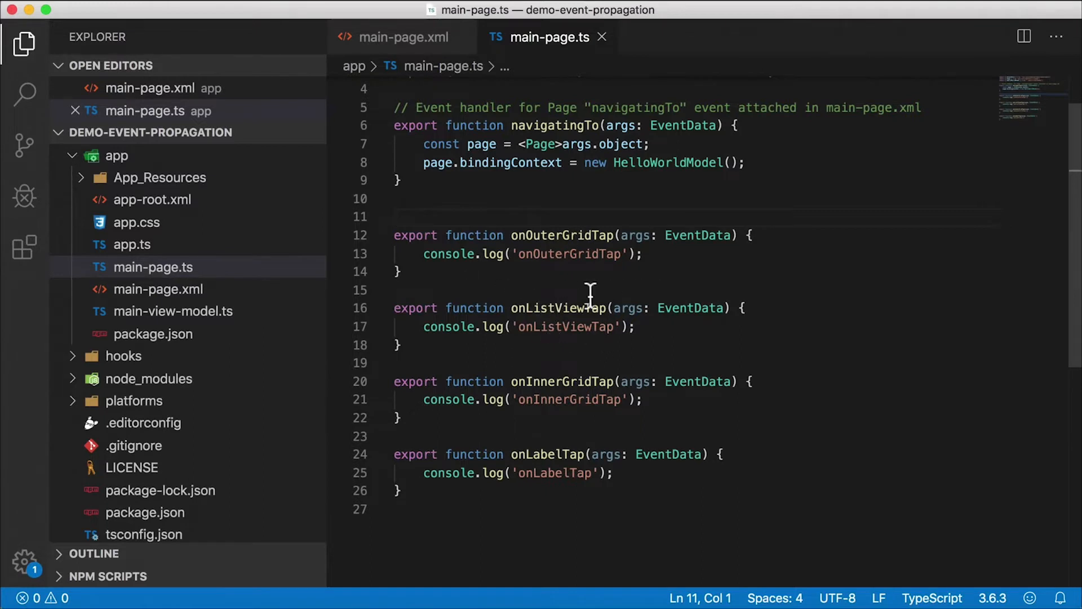
pyautogui.moveTo(659, 466)
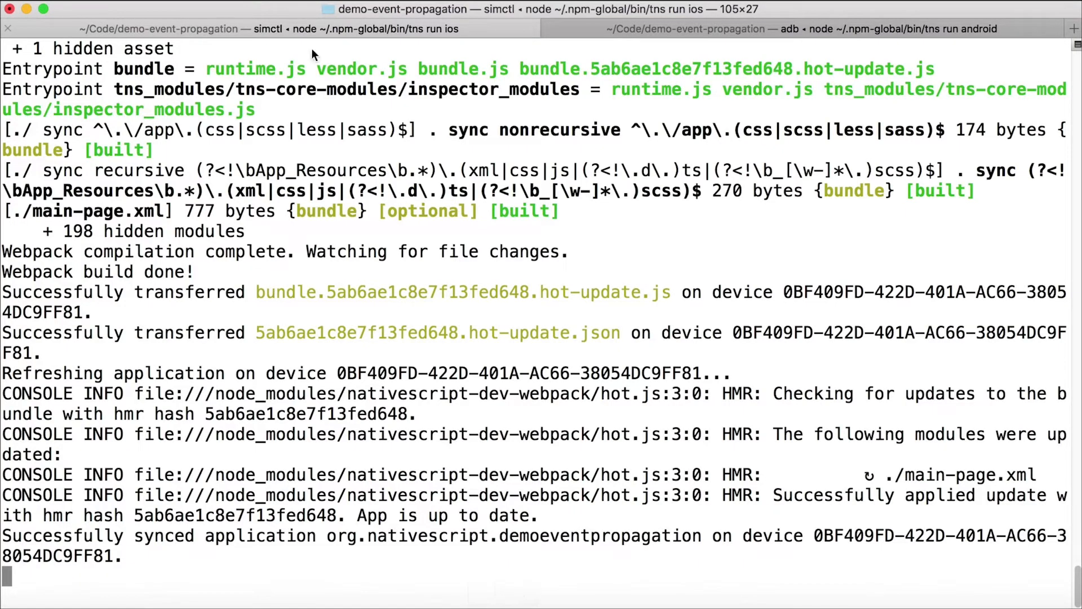
pyautogui.moveTo(756, 120)
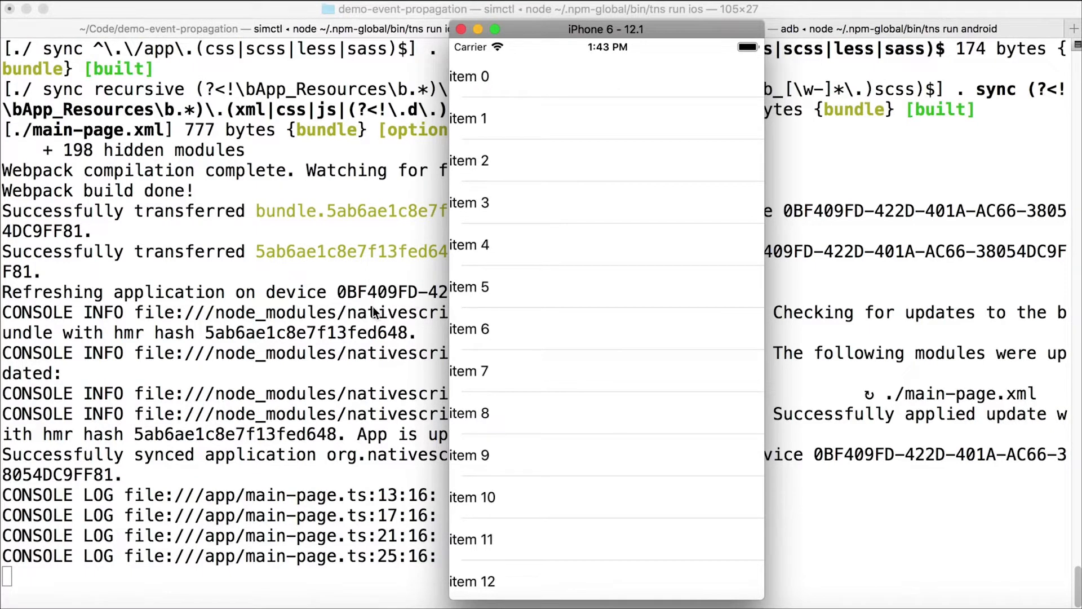
pyautogui.moveTo(442, 552)
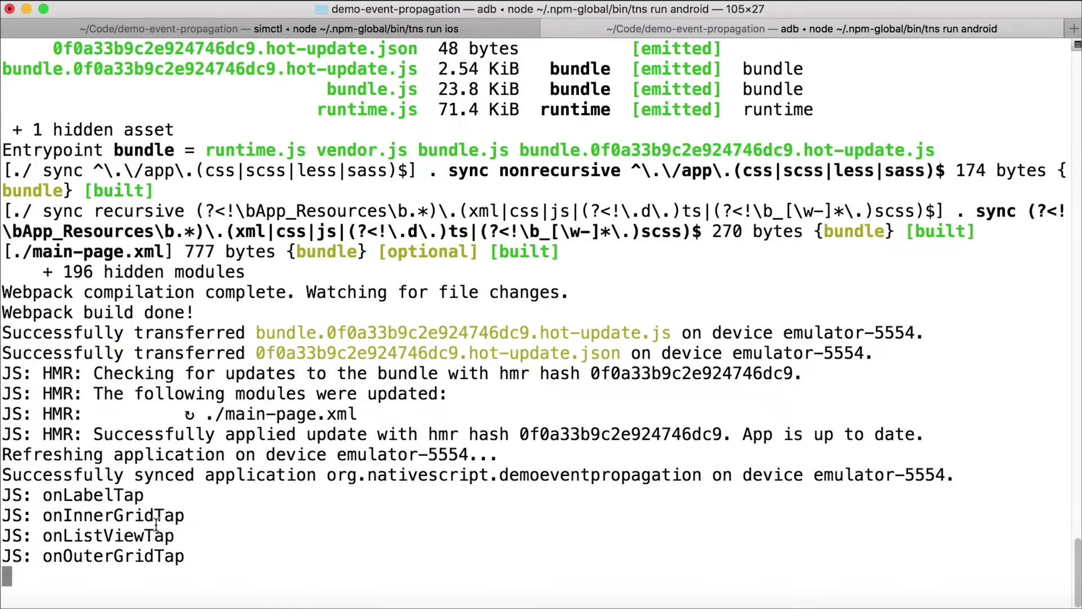
pyautogui.moveTo(71, 556)
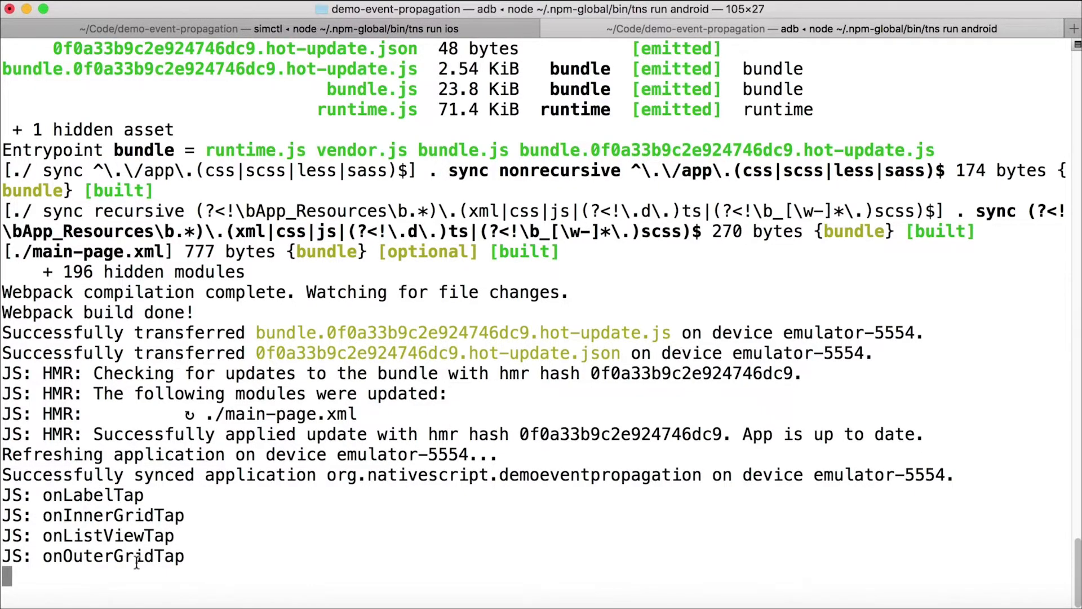
# Switch to the Android tns run tab to compare its tap log order.
pyautogui.click(266, 28)
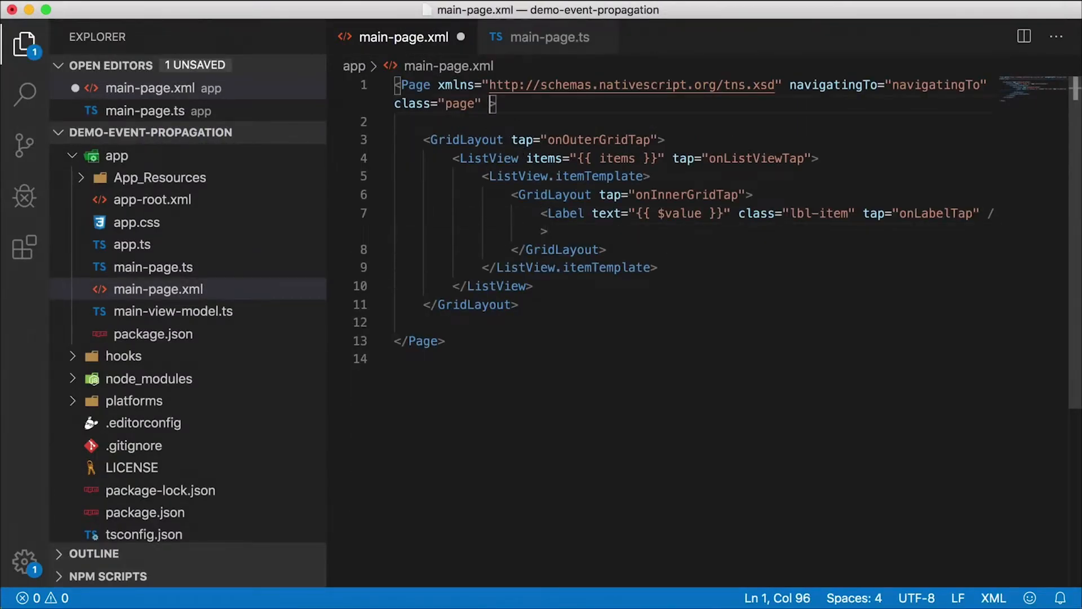
# Add tap="" to the Page tag and begin an exported handler in main-page.ts.
pyautogui.write('tap=""')
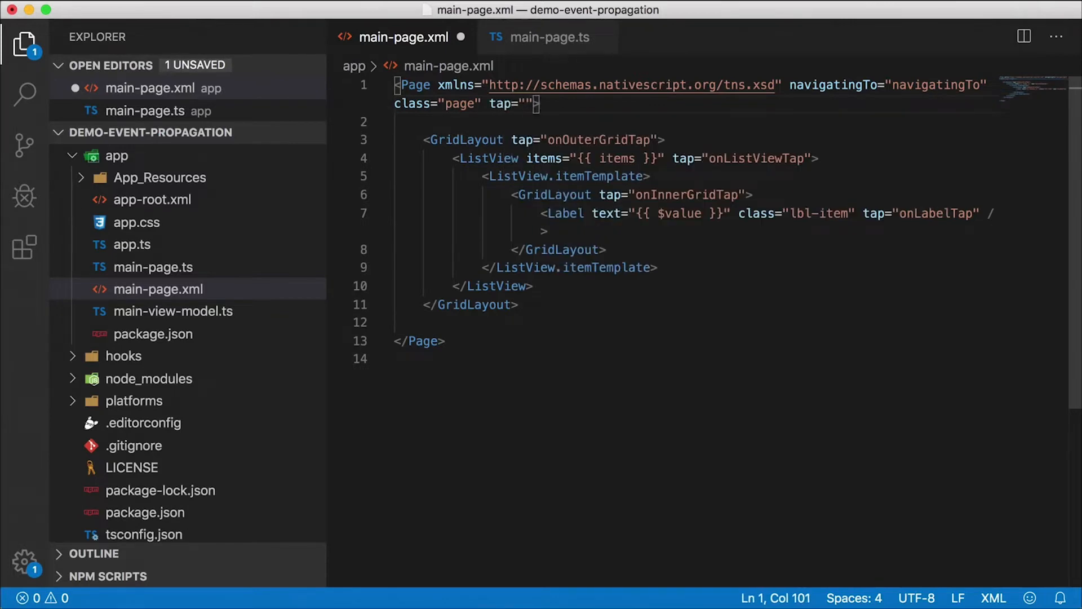
pyautogui.click(550, 37)
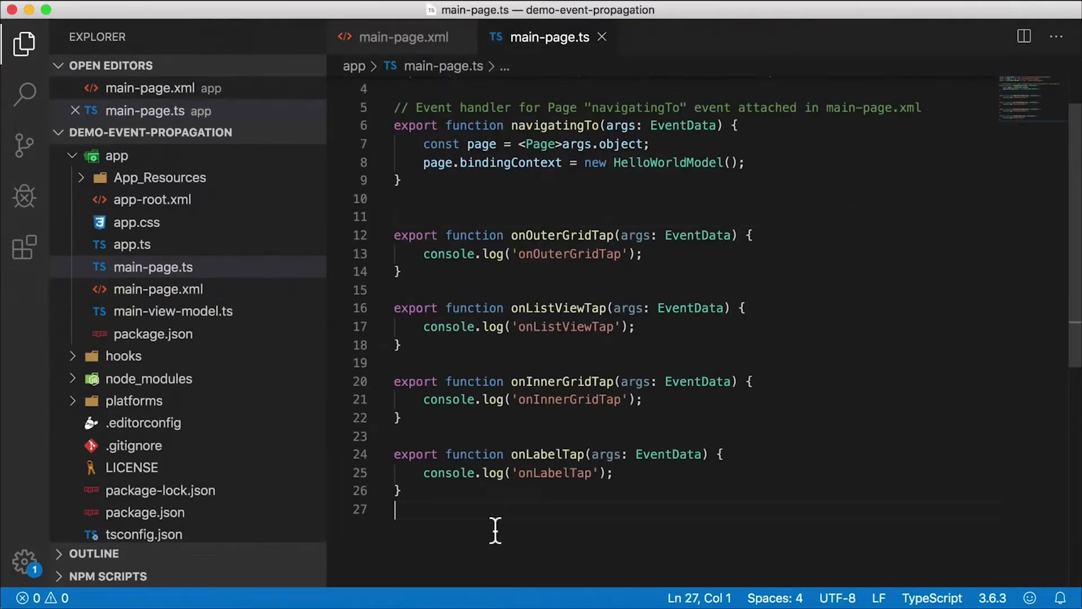
pyautogui.write('export')
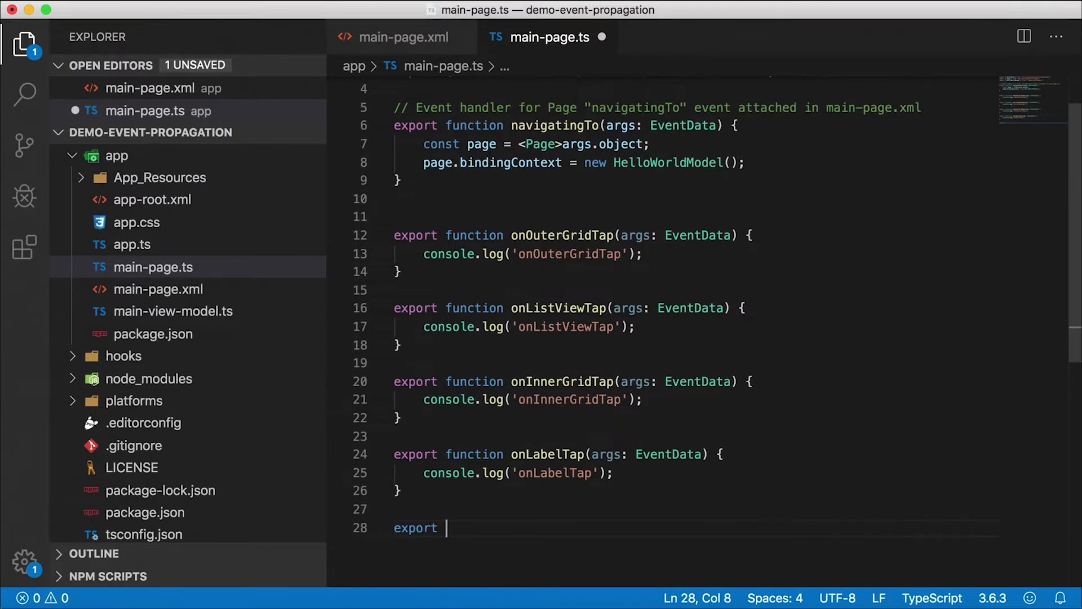
pyautogui.doubleClick(415, 527)
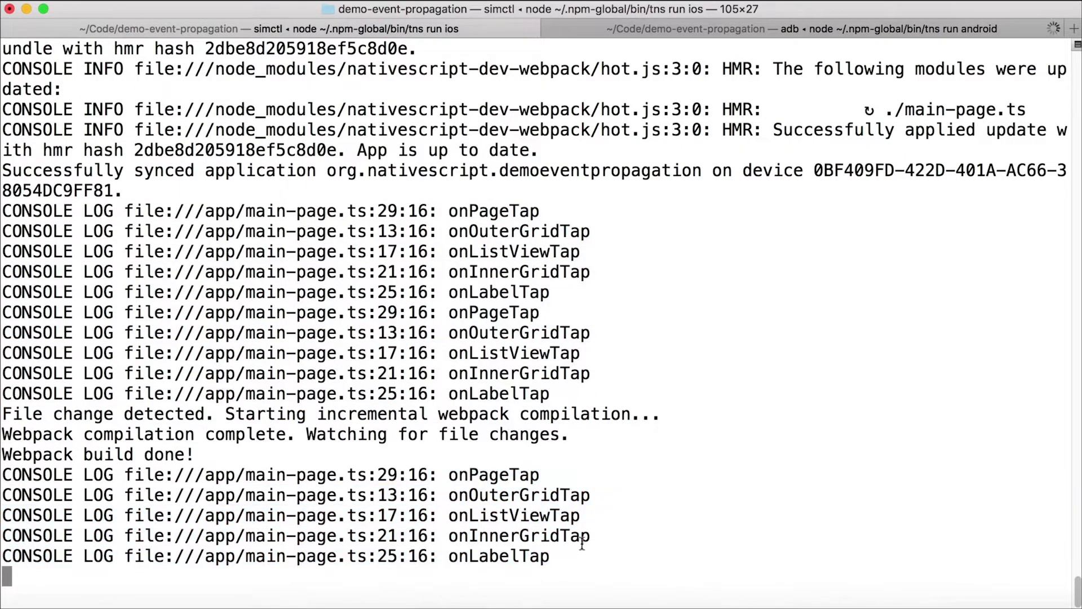
pyautogui.moveTo(490, 545)
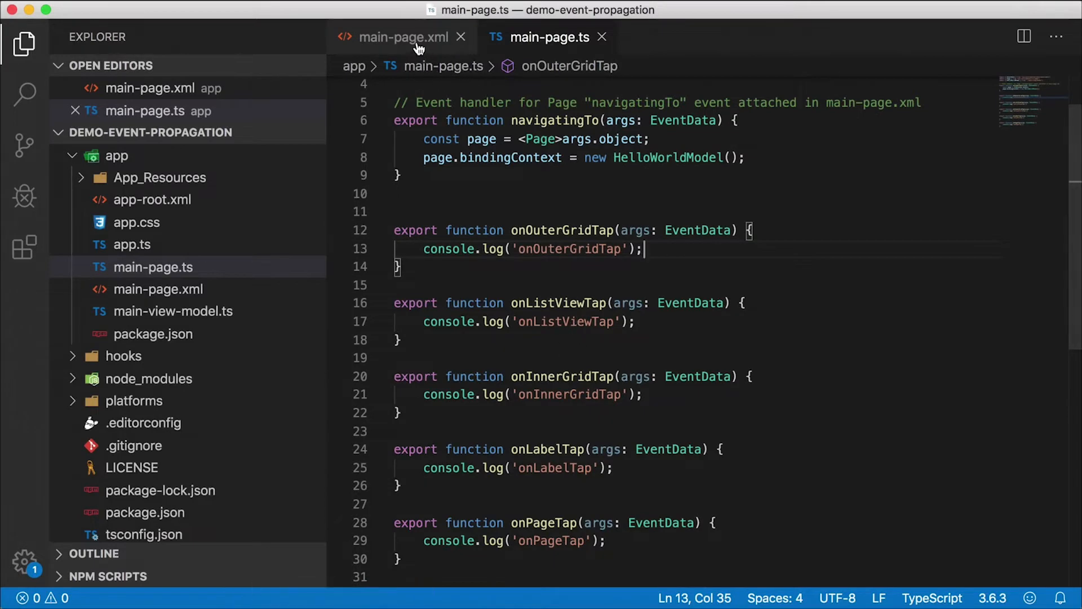
# Give the inner GridLayout columns="100, *" and start a background property on .lbl-item in app.css.
pyautogui.click(403, 36)
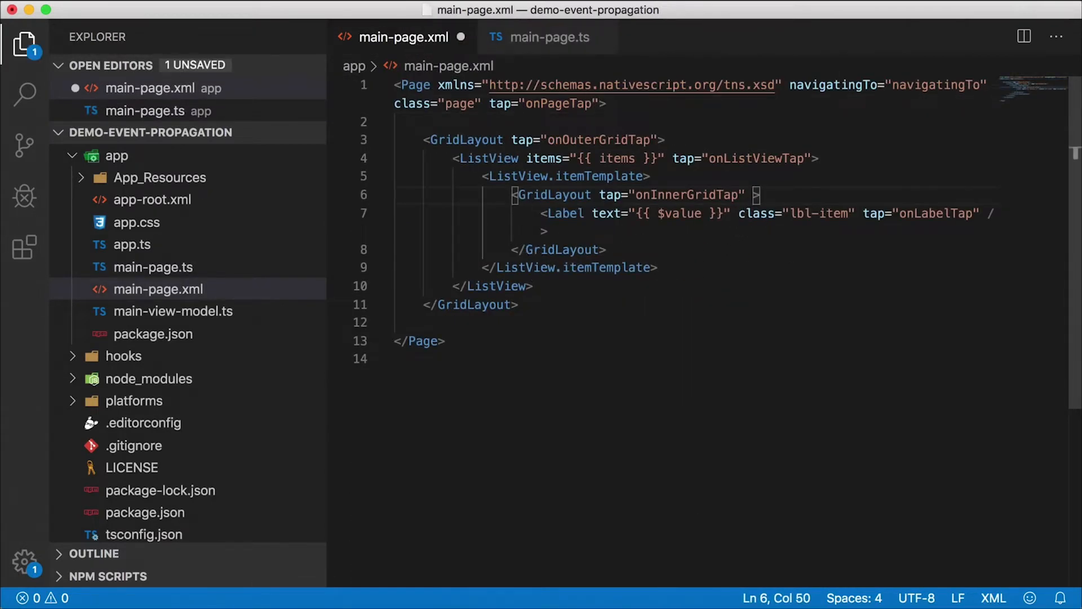
pyautogui.write('col')
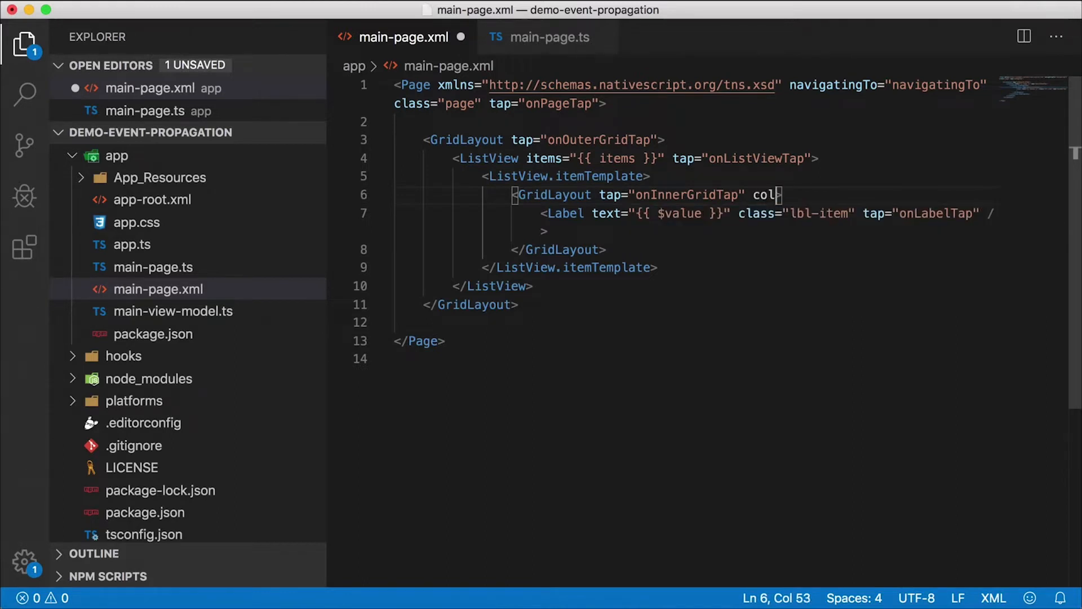
pyautogui.write('umns=""')
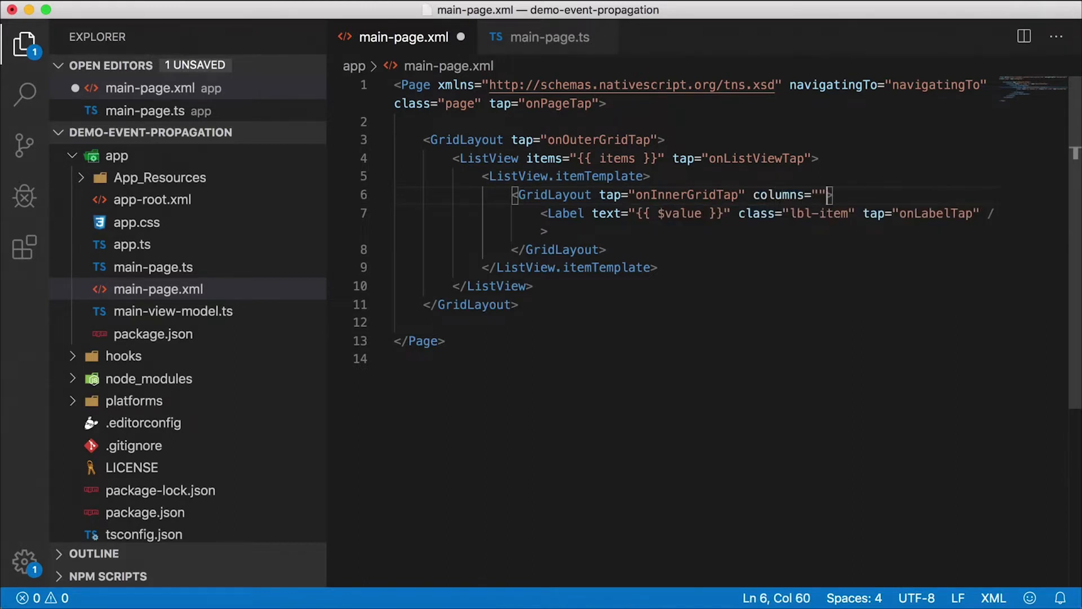
pyautogui.press('Left')
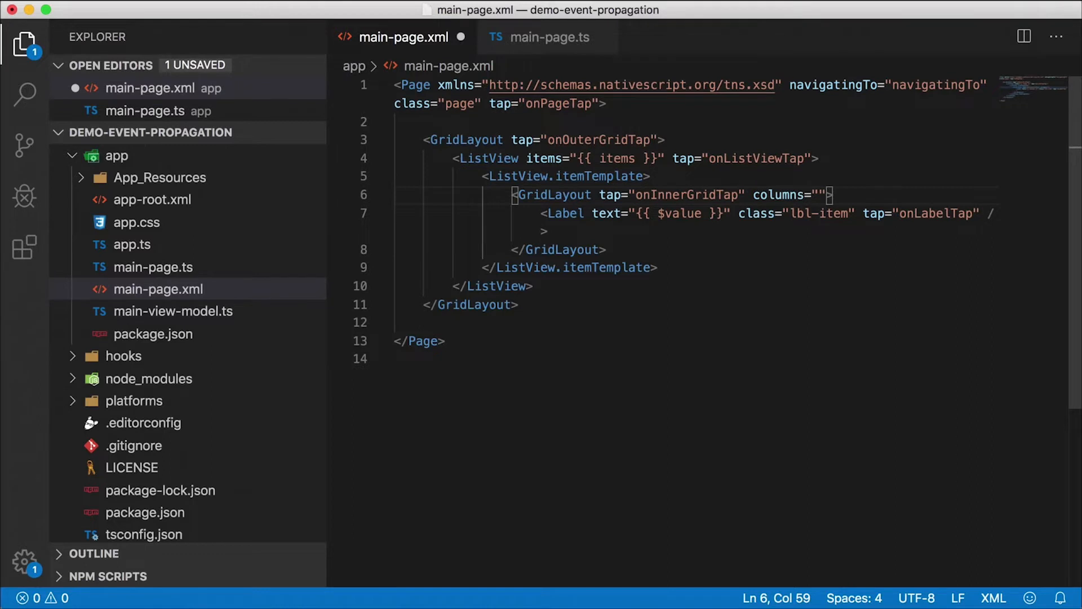
pyautogui.write('100, *')
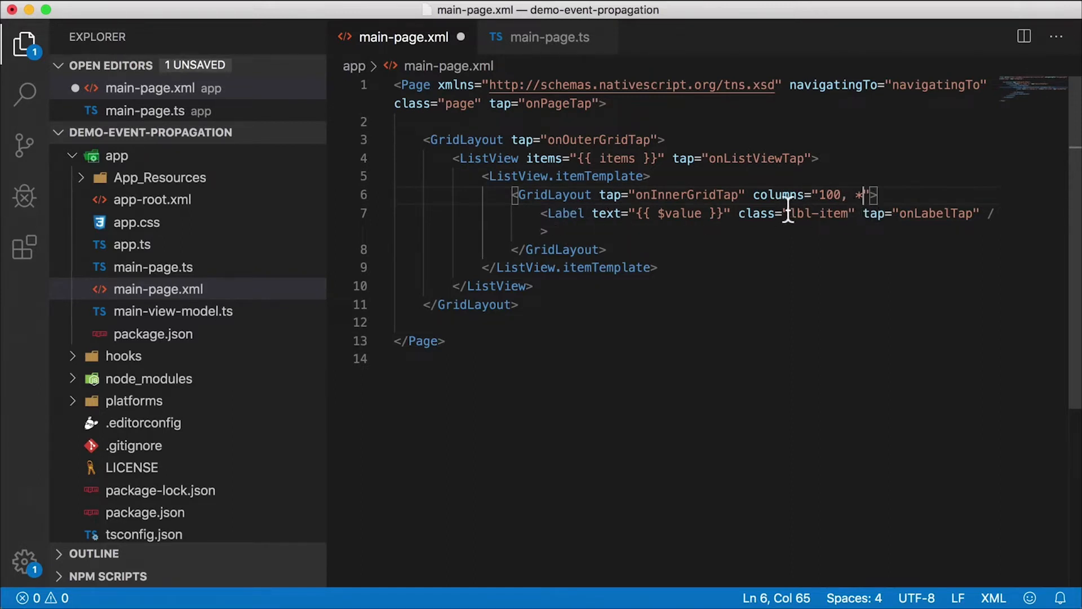
pyautogui.moveTo(809, 234)
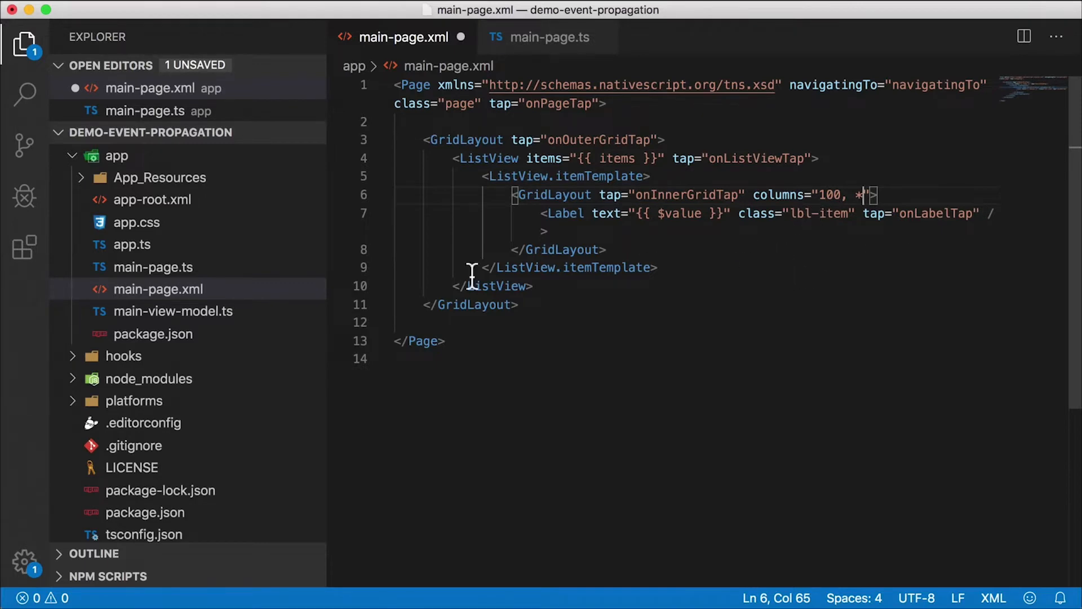
pyautogui.click(136, 244)
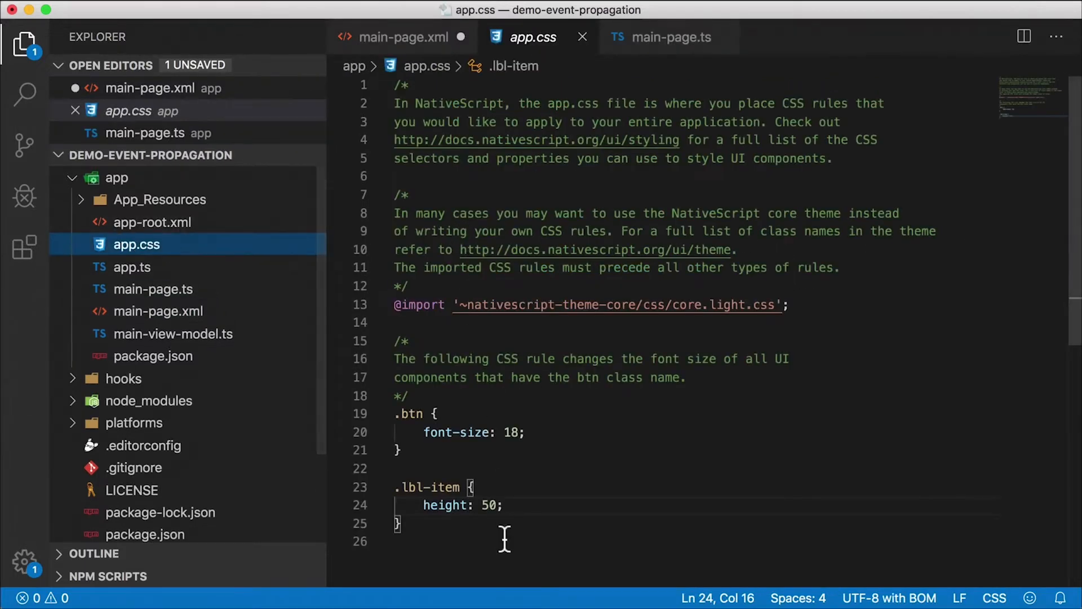
pyautogui.write('back')
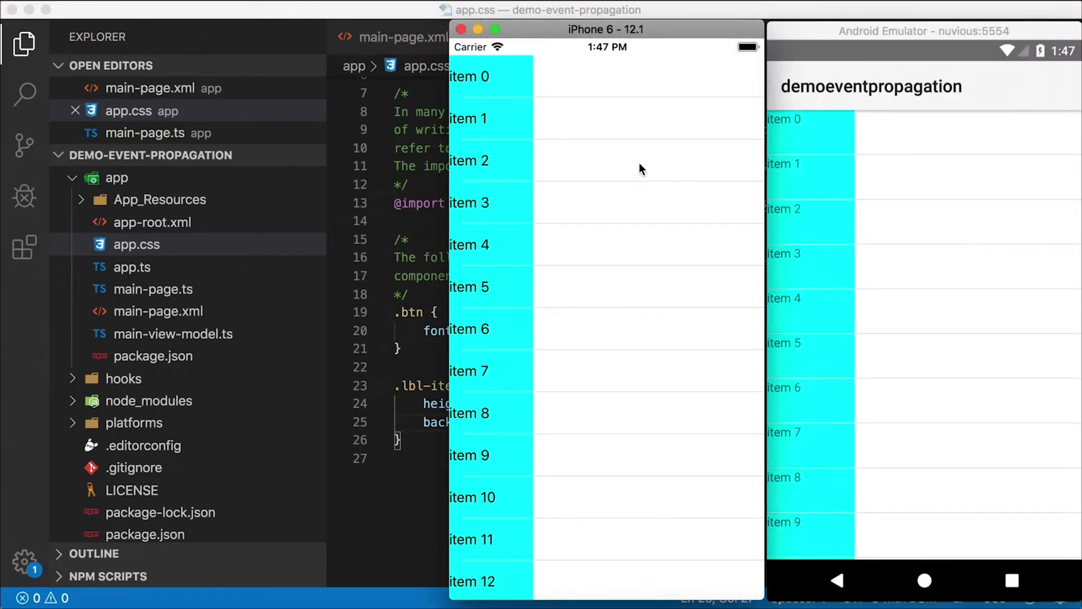
pyautogui.moveTo(966, 191)
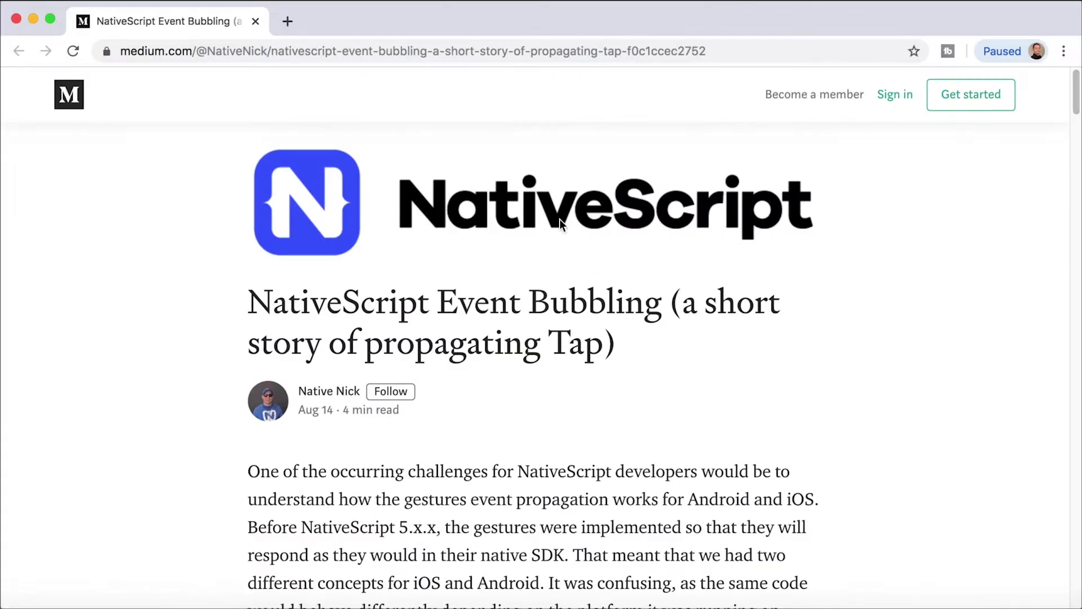
pyautogui.moveTo(267, 400)
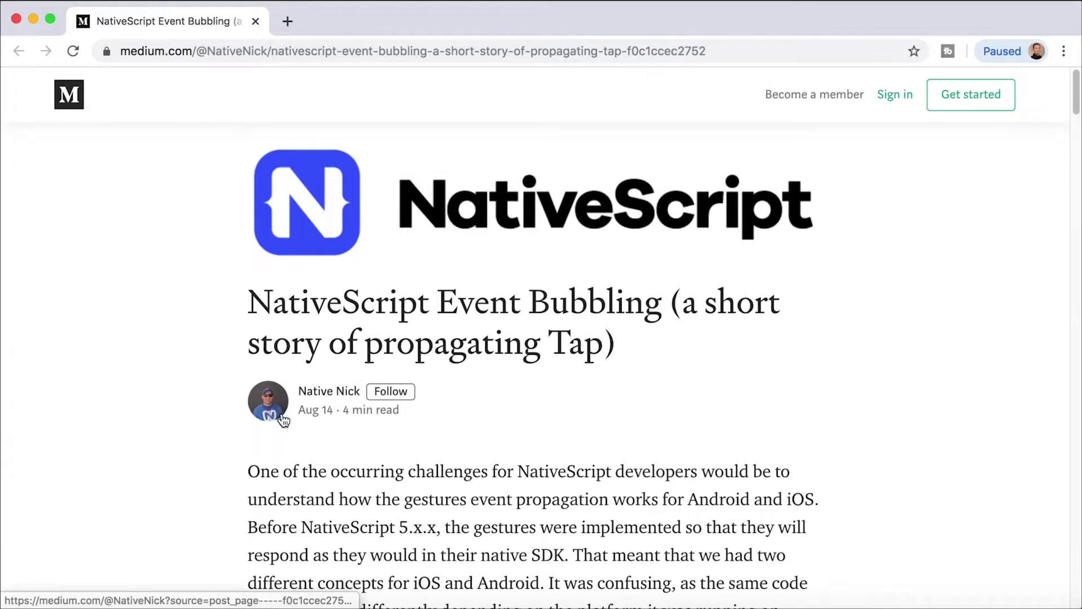
pyautogui.moveTo(759, 277)
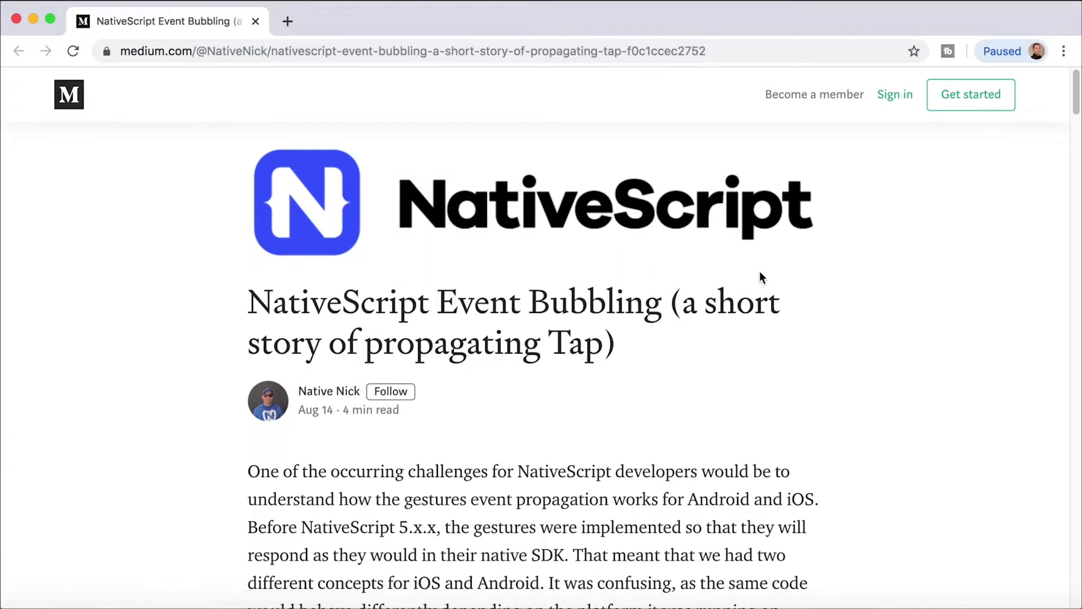
pyautogui.moveTo(725, 252)
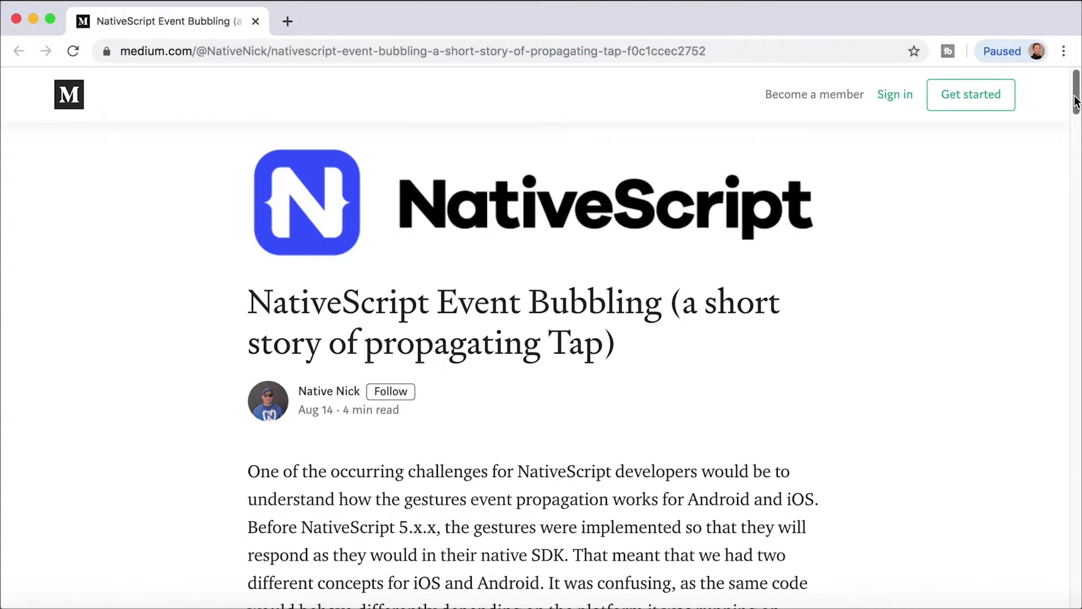
# Scroll the Medium article down to the 'Passing gestures through parents' code sample.
pyautogui.scroll(-3)
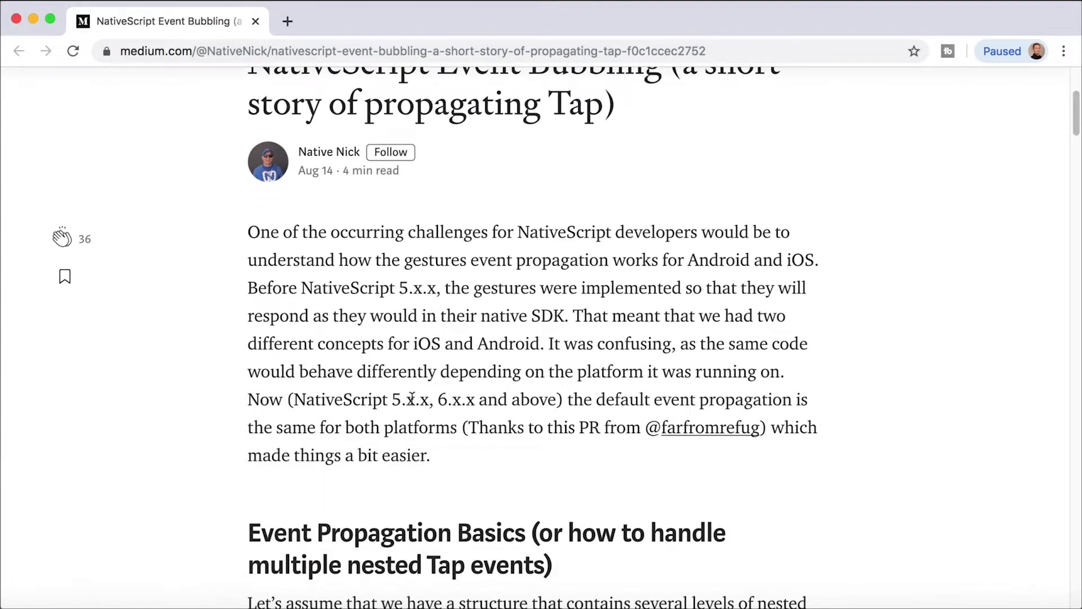
pyautogui.moveTo(532, 415)
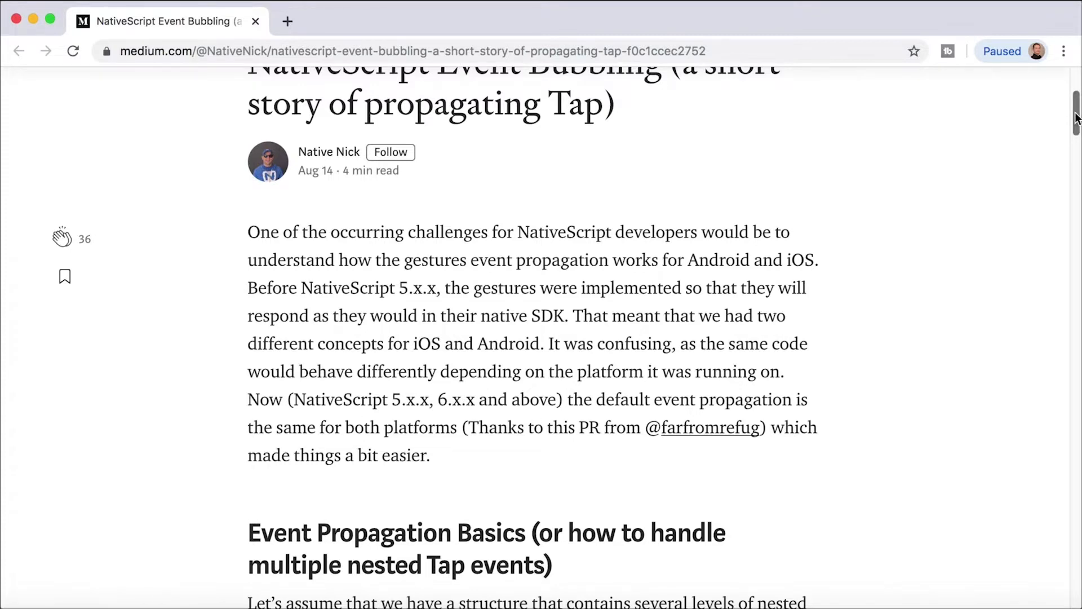
pyautogui.scroll(-3)
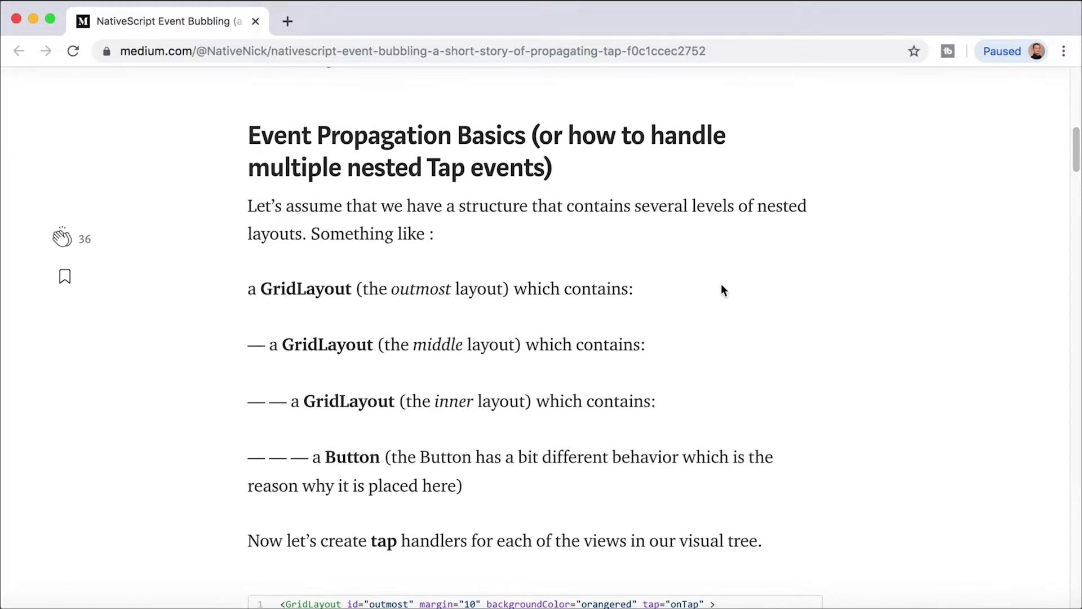
pyautogui.scroll(-3)
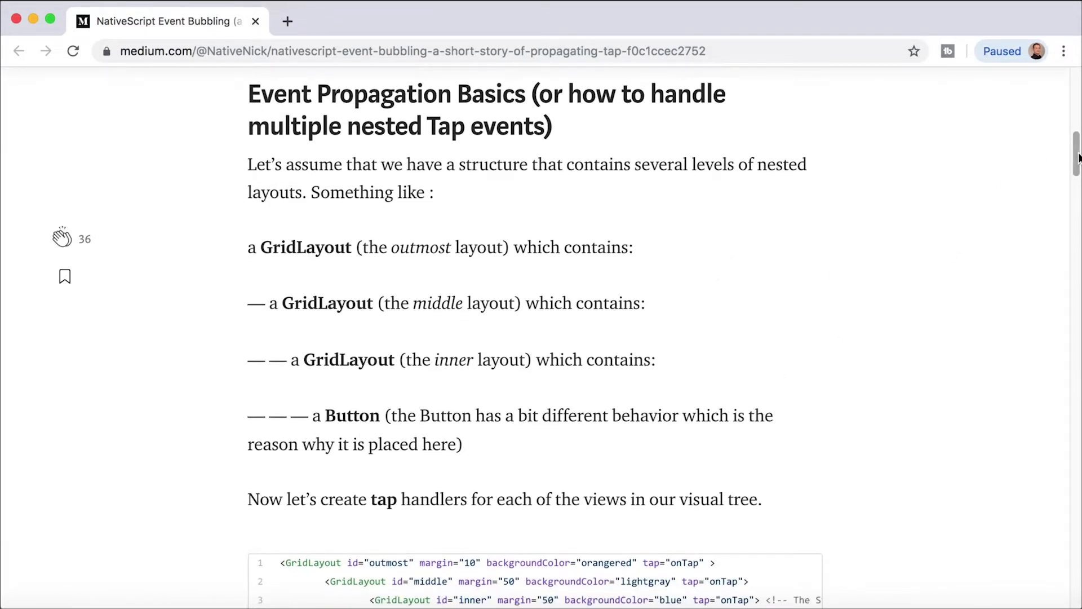
pyautogui.scroll(-3)
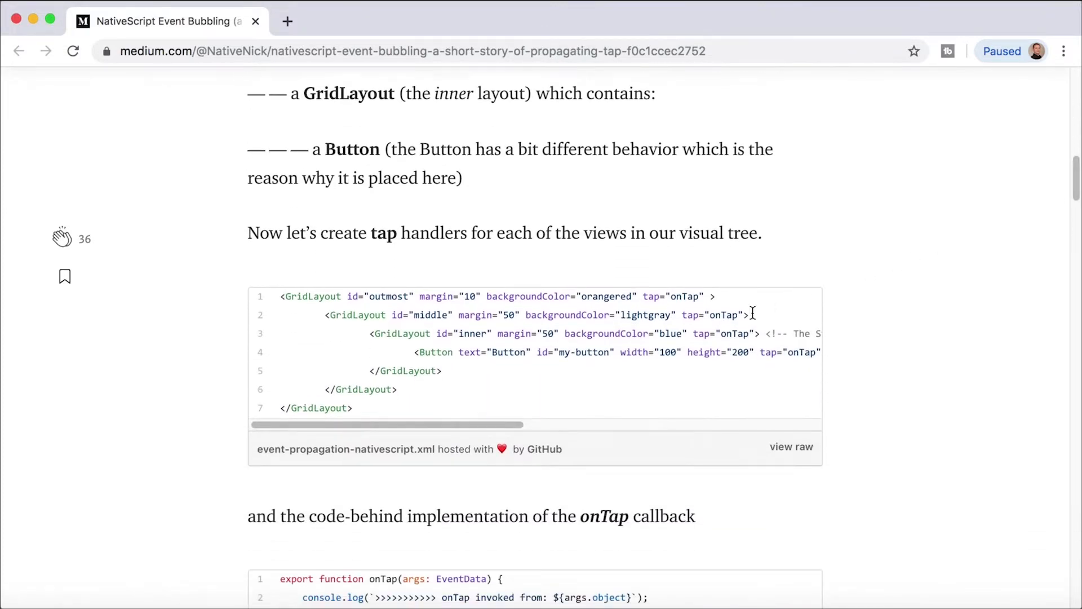
pyautogui.scroll(-3)
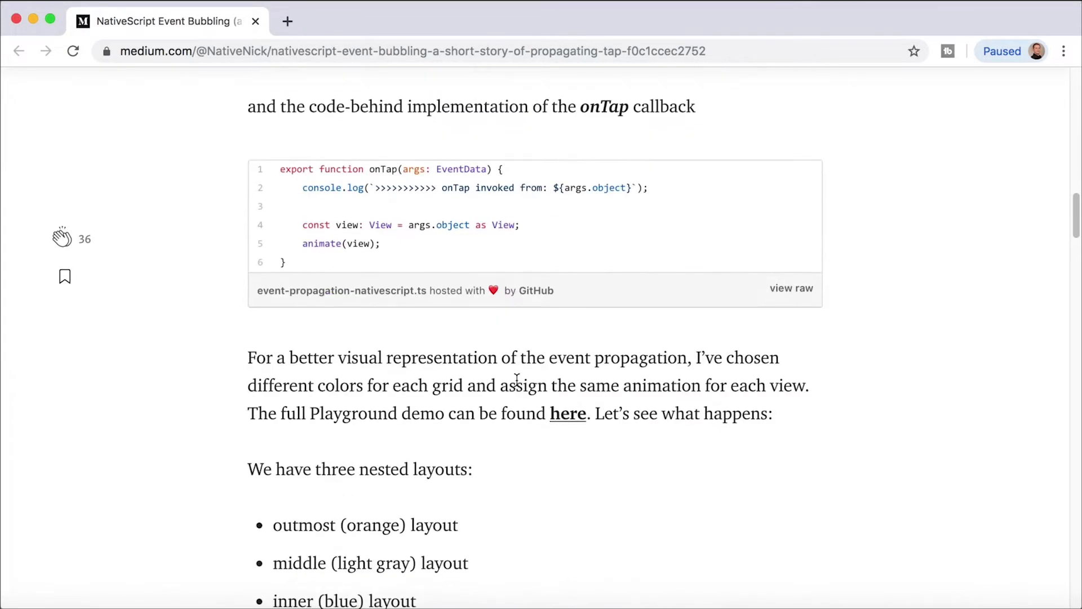
pyautogui.scroll(-3)
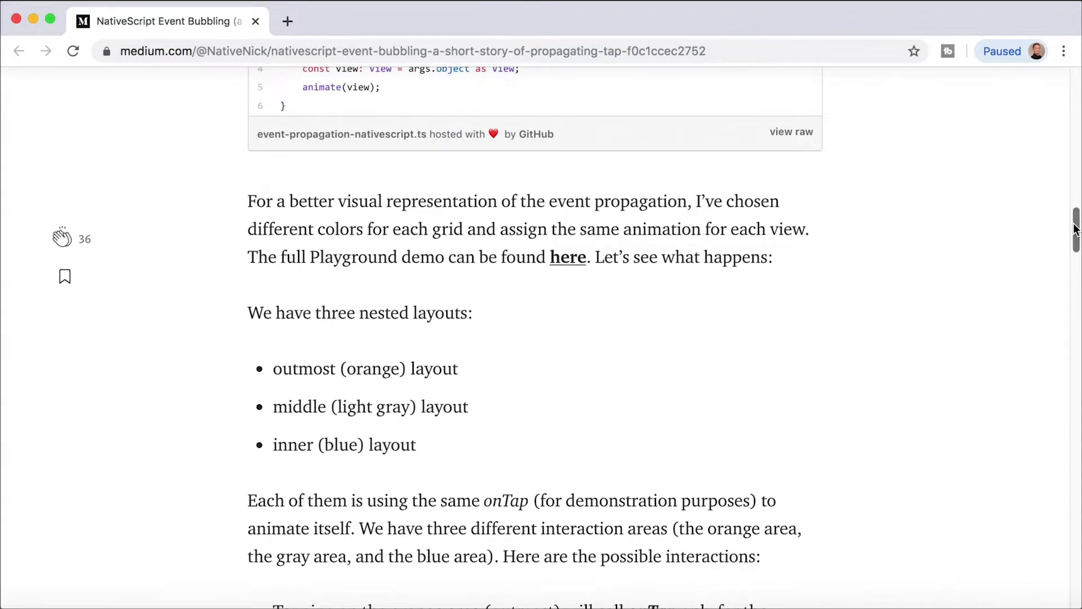
pyautogui.scroll(-3)
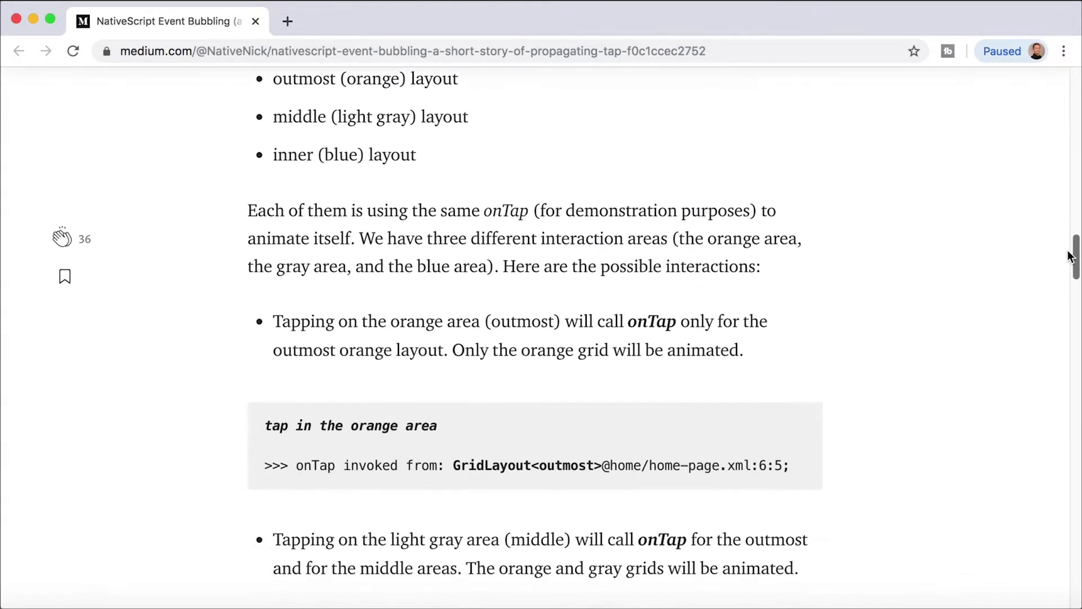
pyautogui.scroll(-3)
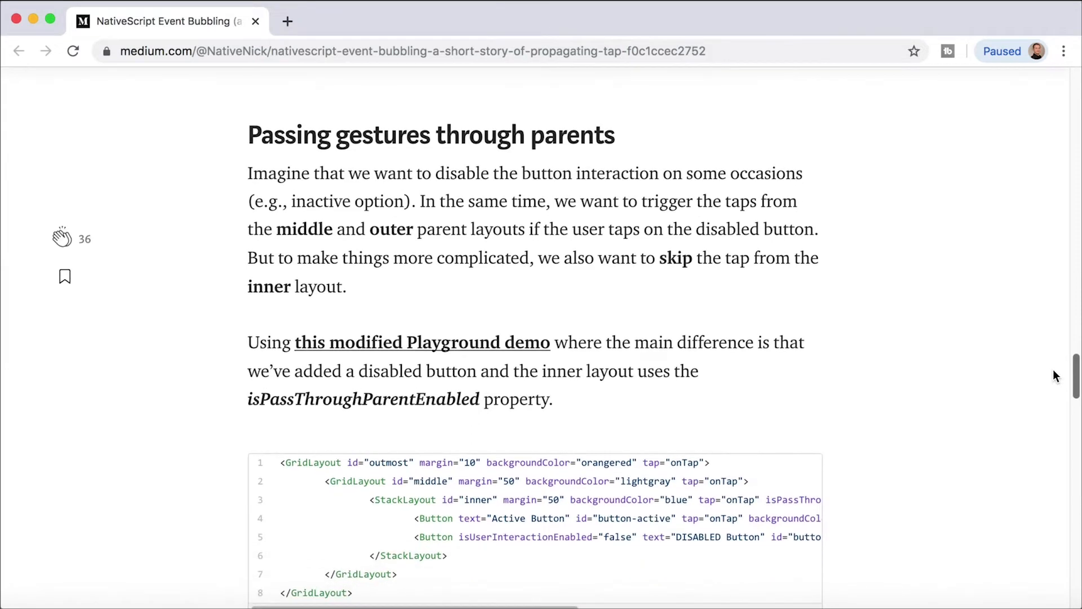
pyautogui.scroll(-3)
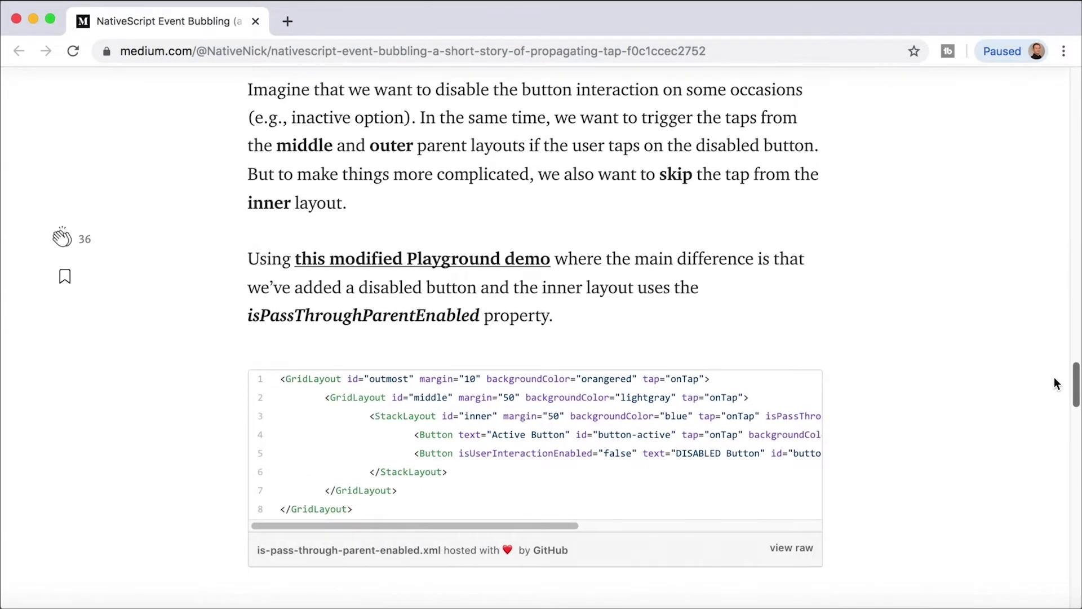
pyautogui.scroll(-3)
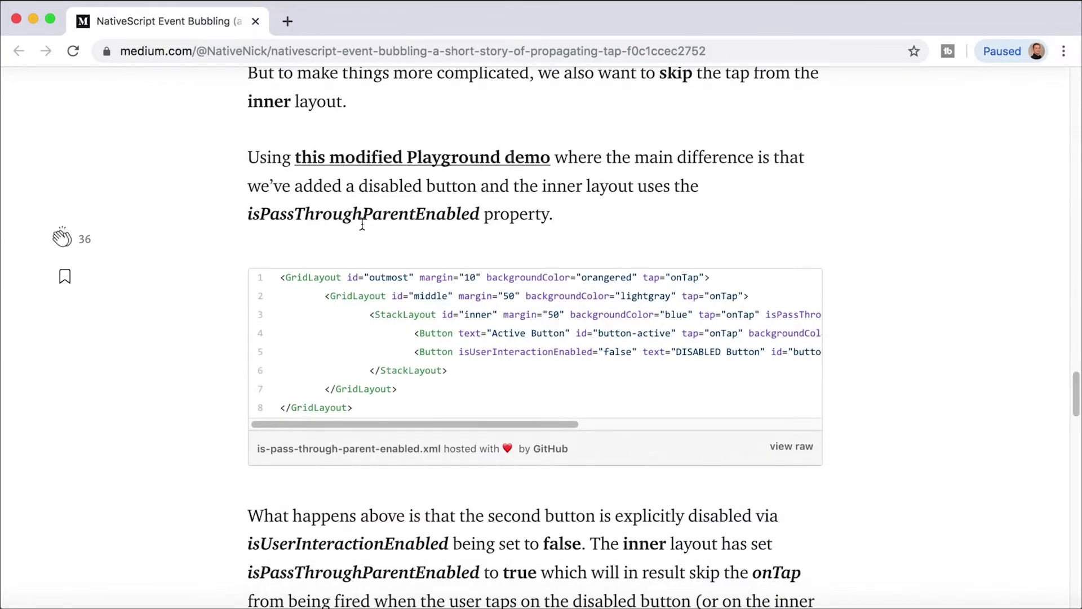
pyautogui.moveTo(574, 258)
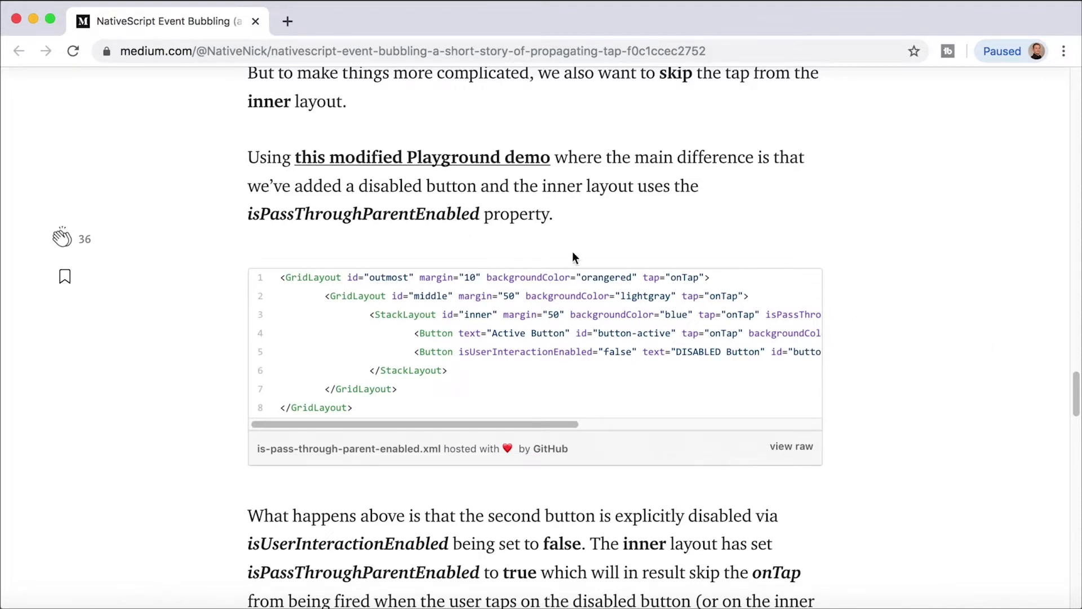
pyautogui.moveTo(358, 560)
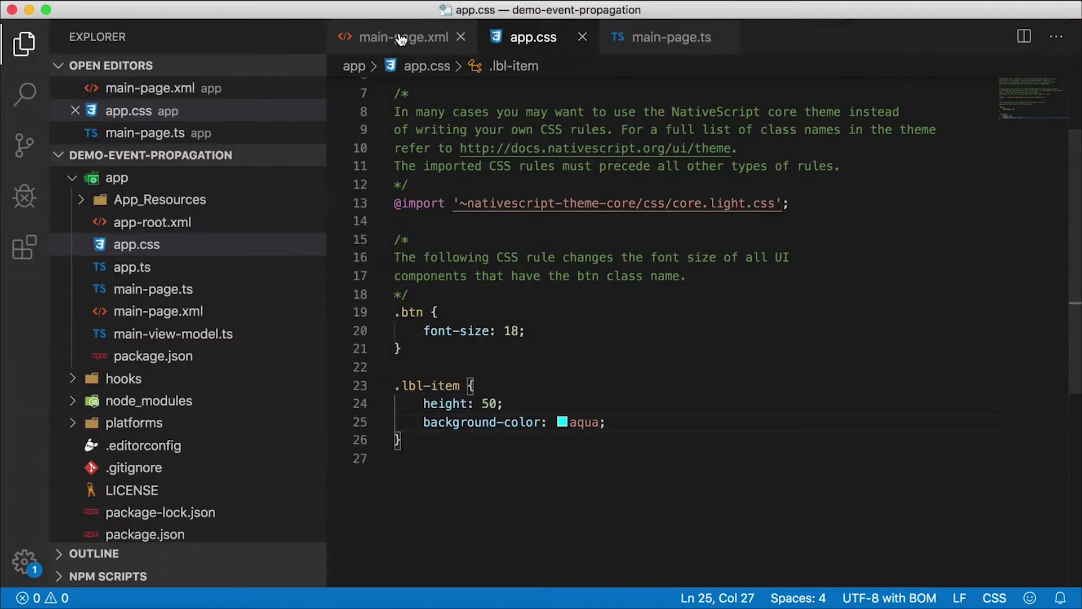
# Add isUserInteractionEnabled="false" to the ListView in main-page.xml.
pyautogui.click(403, 36)
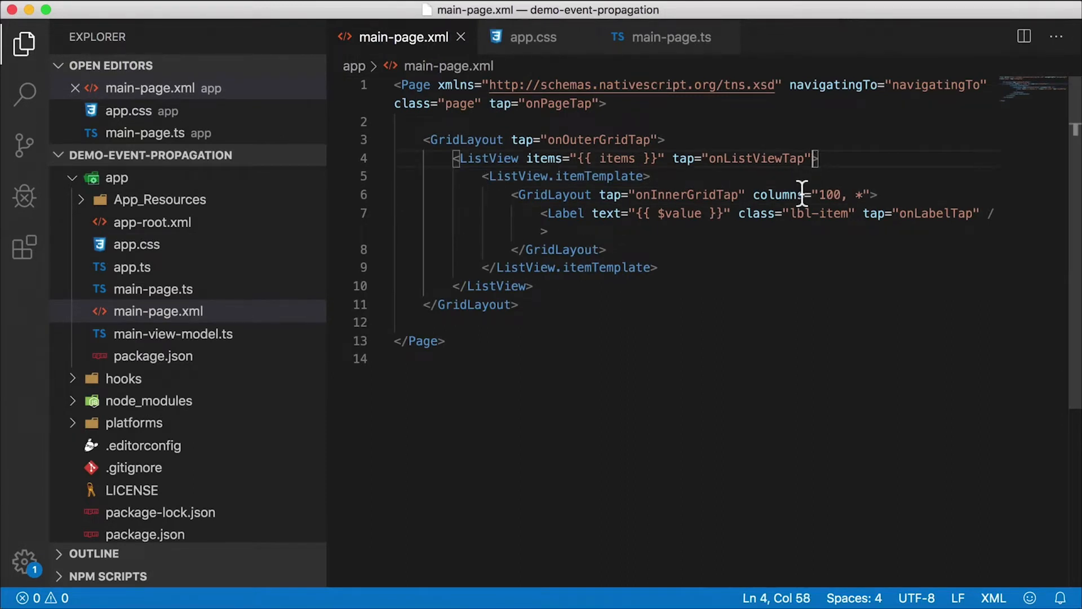
pyautogui.write('isUserInteractionEnabled')
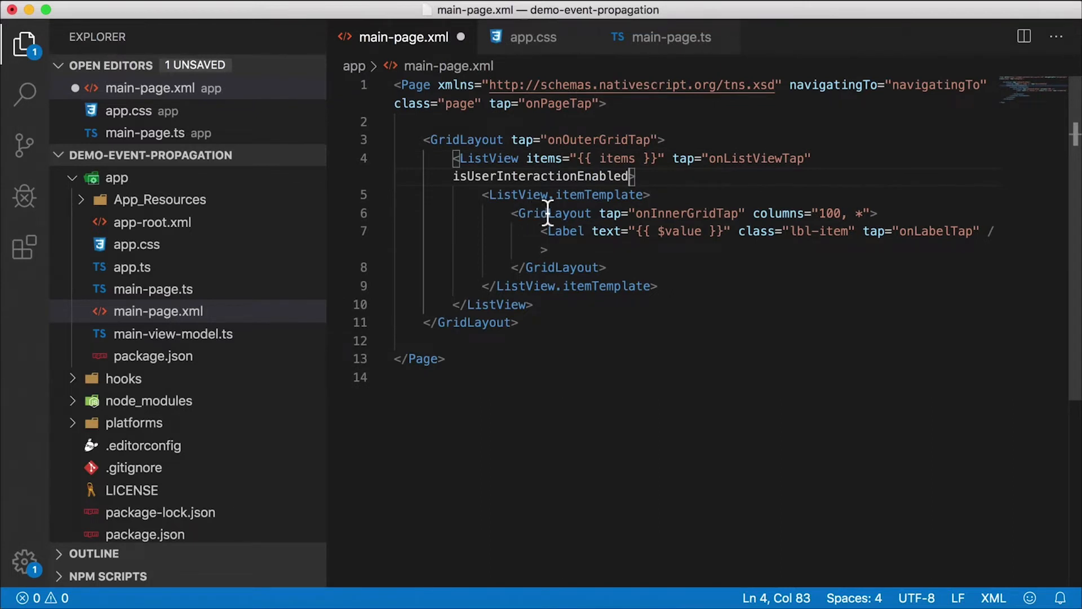
pyautogui.write('"false"')
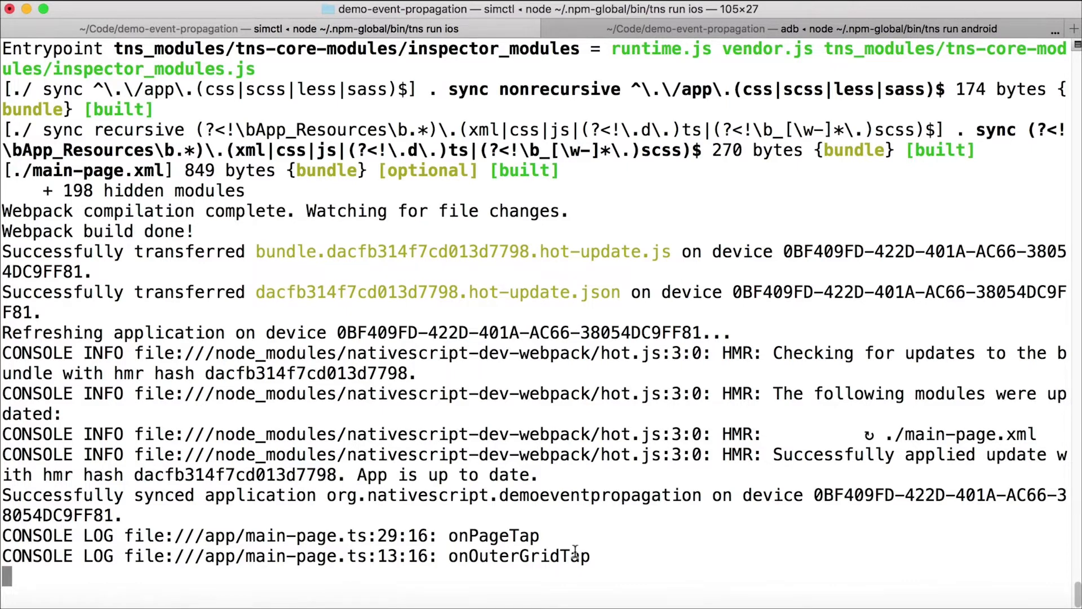
pyautogui.moveTo(554, 536)
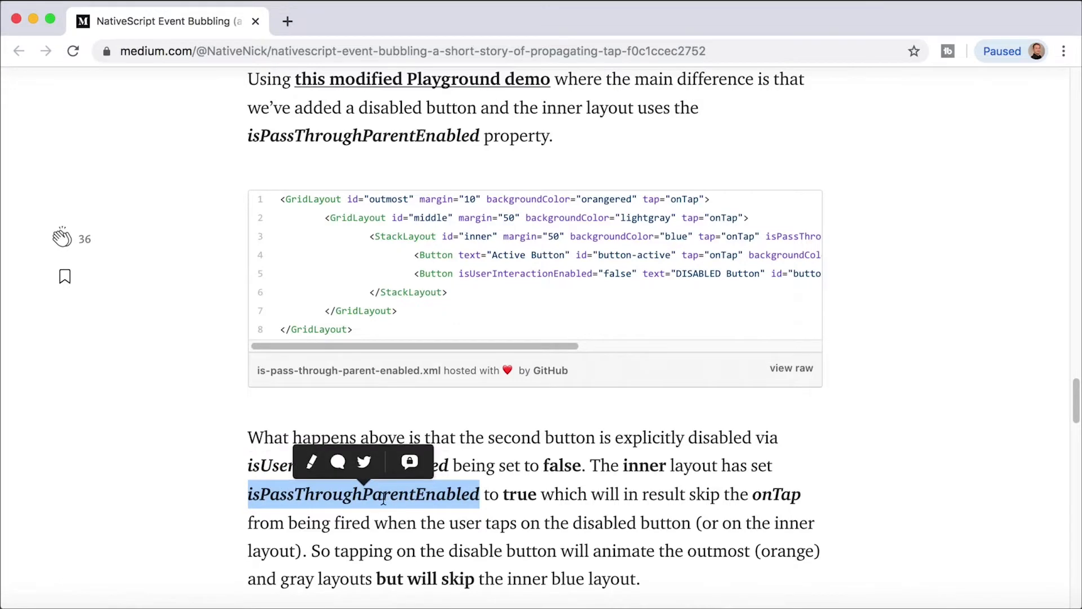
pyautogui.moveTo(627, 545)
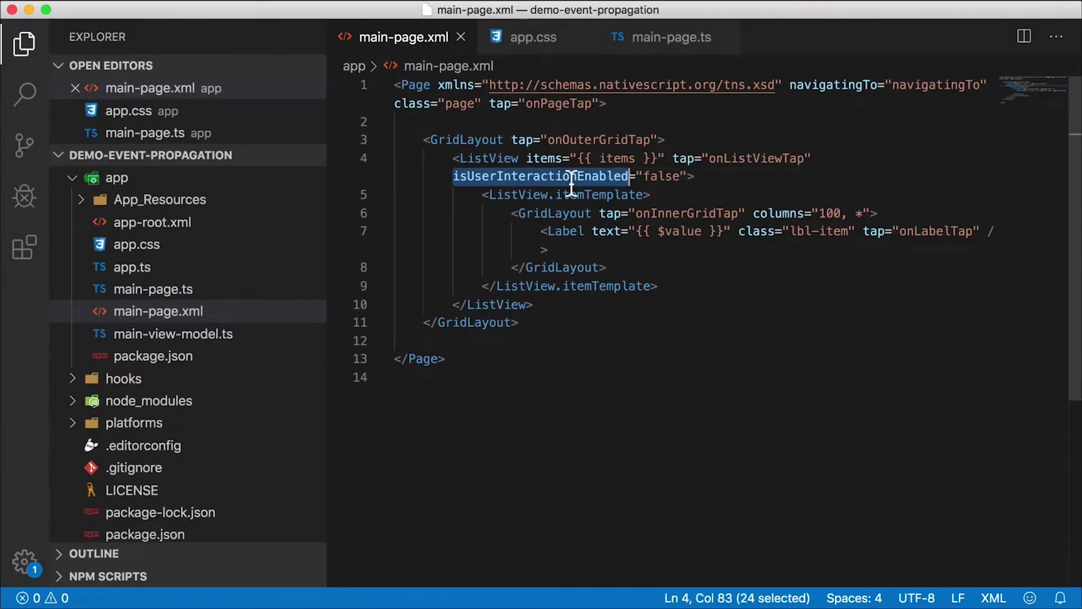
# Type isPassThroughParentEnabled over the ListView's isUserInteractionEnabled attribute.
pyautogui.write('isPassThroughParentEnabled')
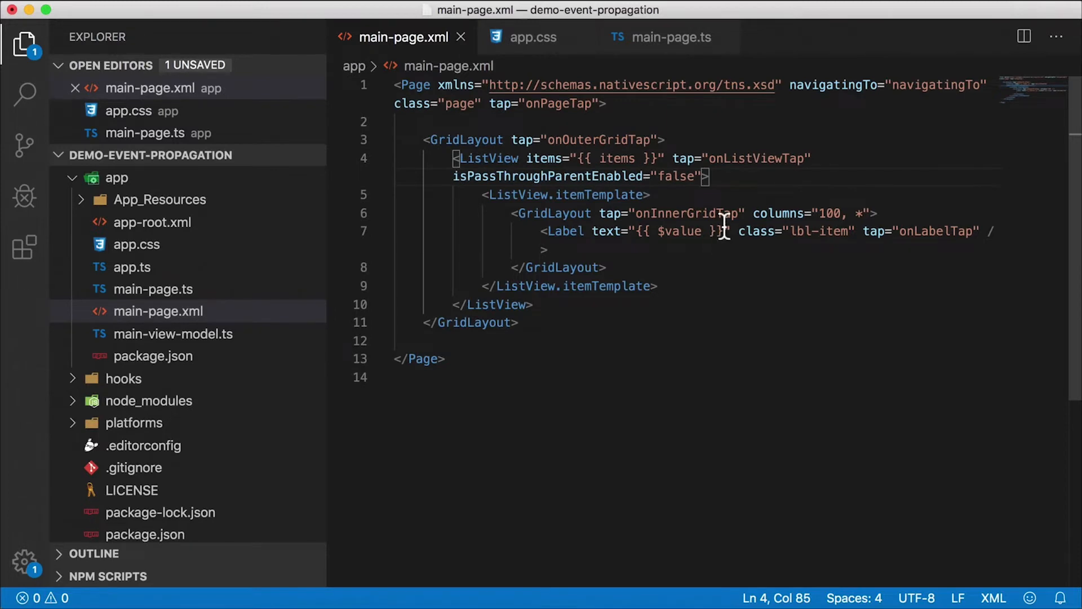
pyautogui.moveTo(659, 230)
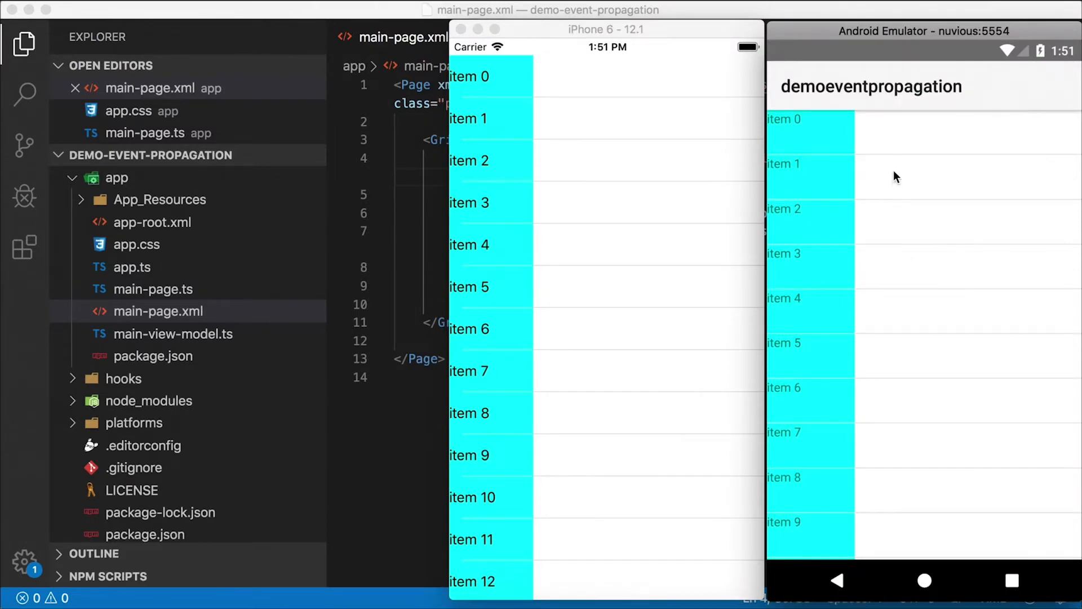
pyautogui.moveTo(947, 191)
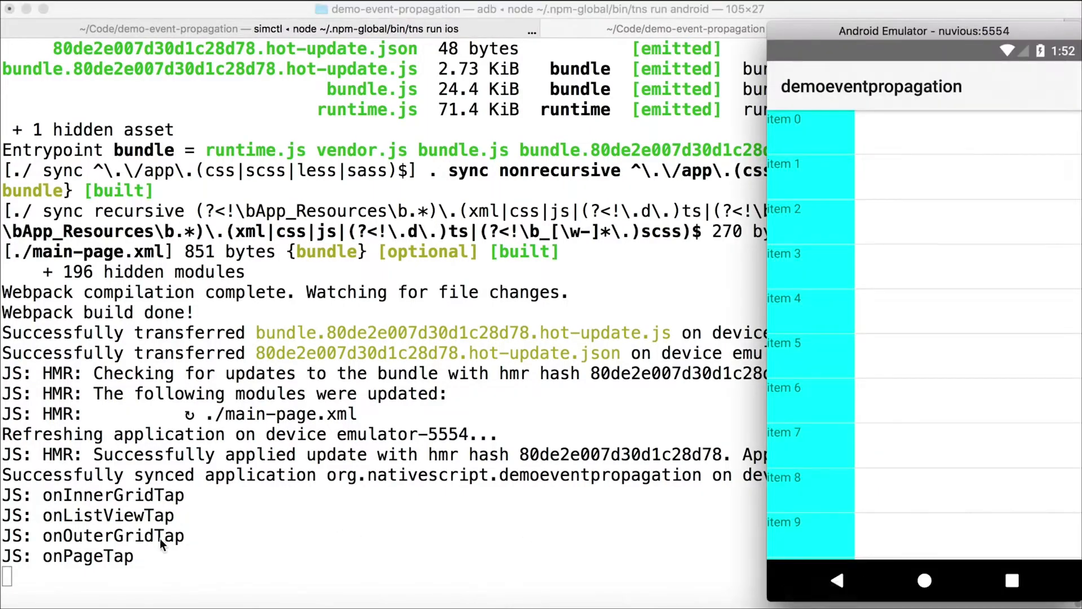
pyautogui.moveTo(800, 197)
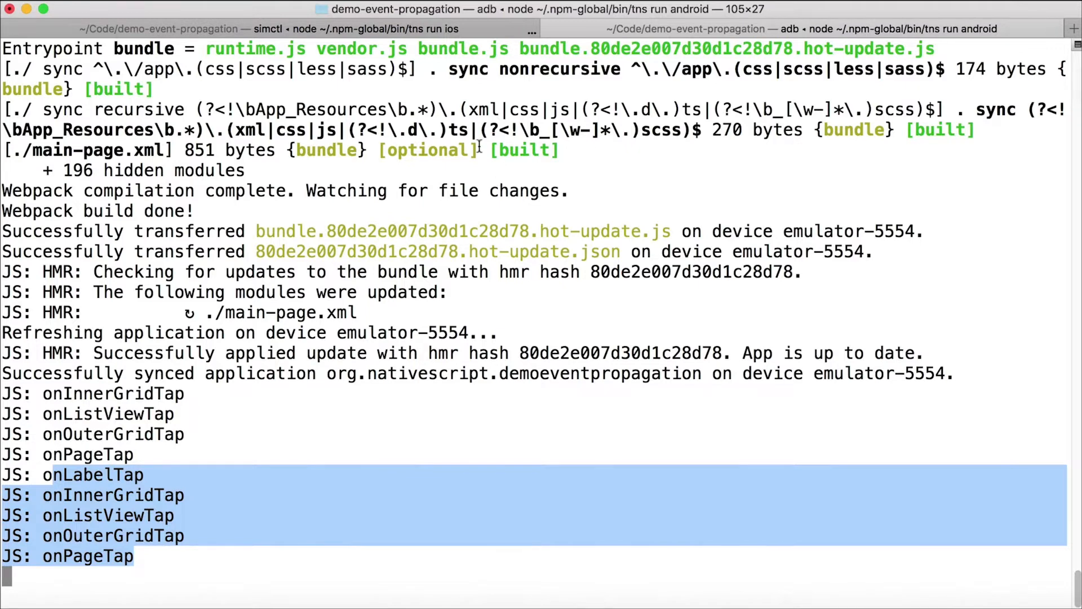
# Stop the Android run with Ctrl+C and enter tns run android again.
pyautogui.press('ctrl+c')
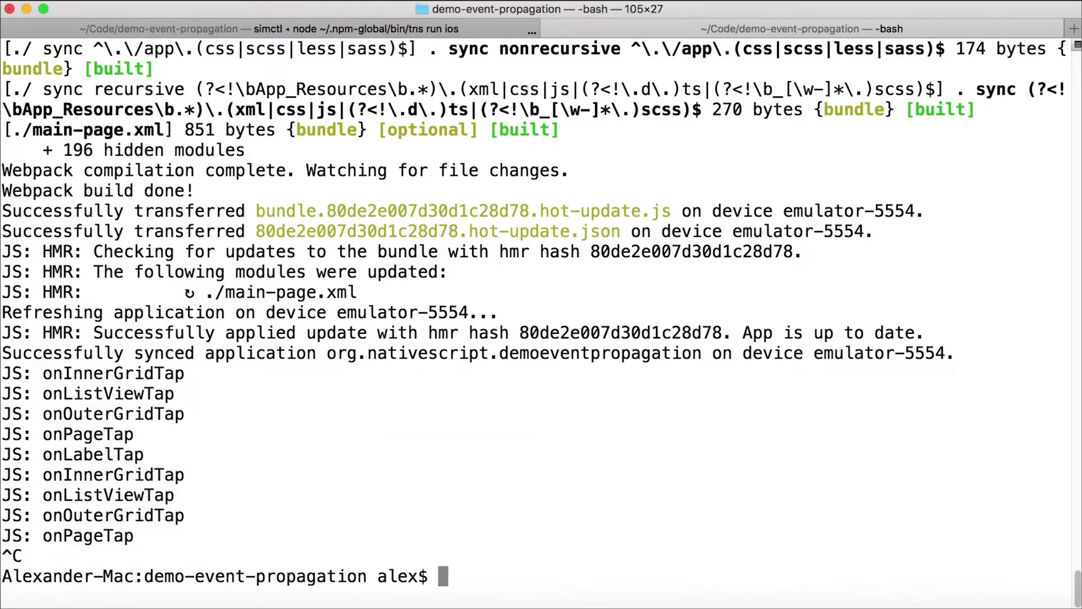
pyautogui.write('tns run android')
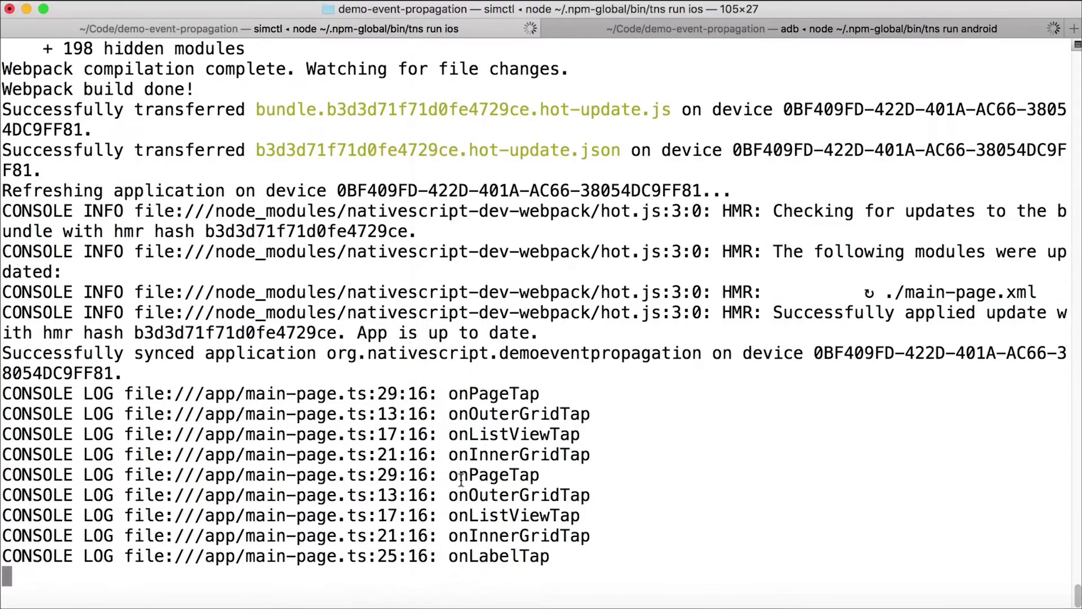
# Copy the latest iOS tap log entries and type 'true' as an attribute value.
pyautogui.moveTo(449, 475); pyautogui.dragTo(566, 556)
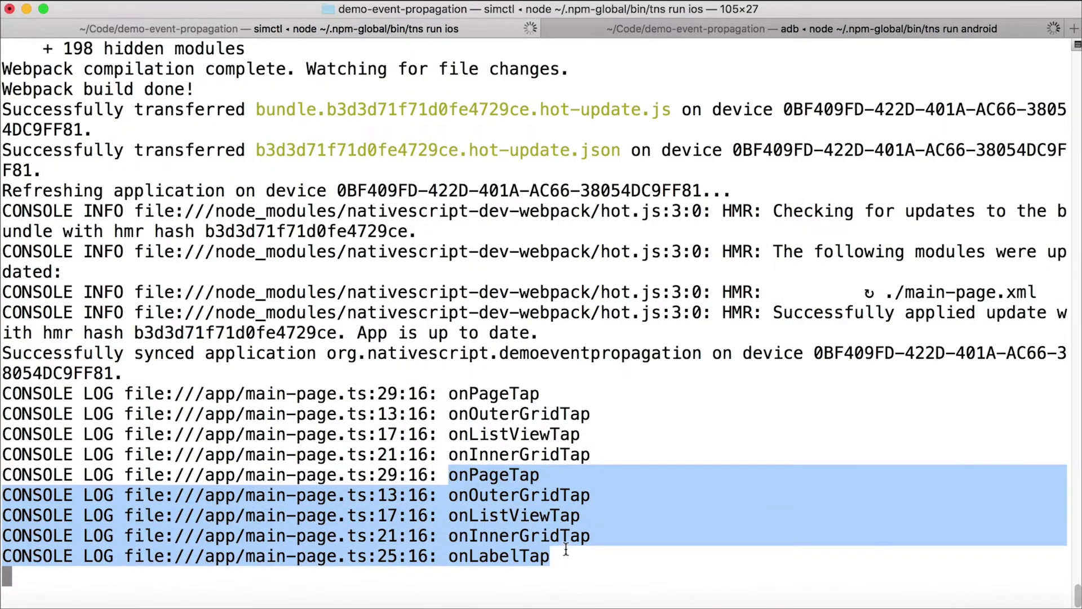
pyautogui.press('ctrl+c')
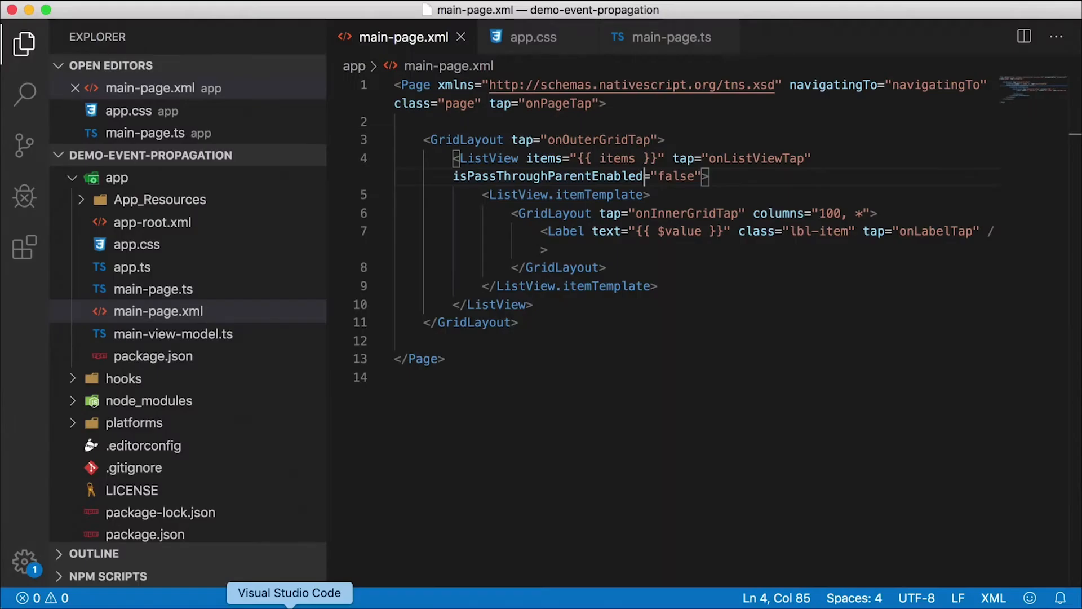
pyautogui.write('true')
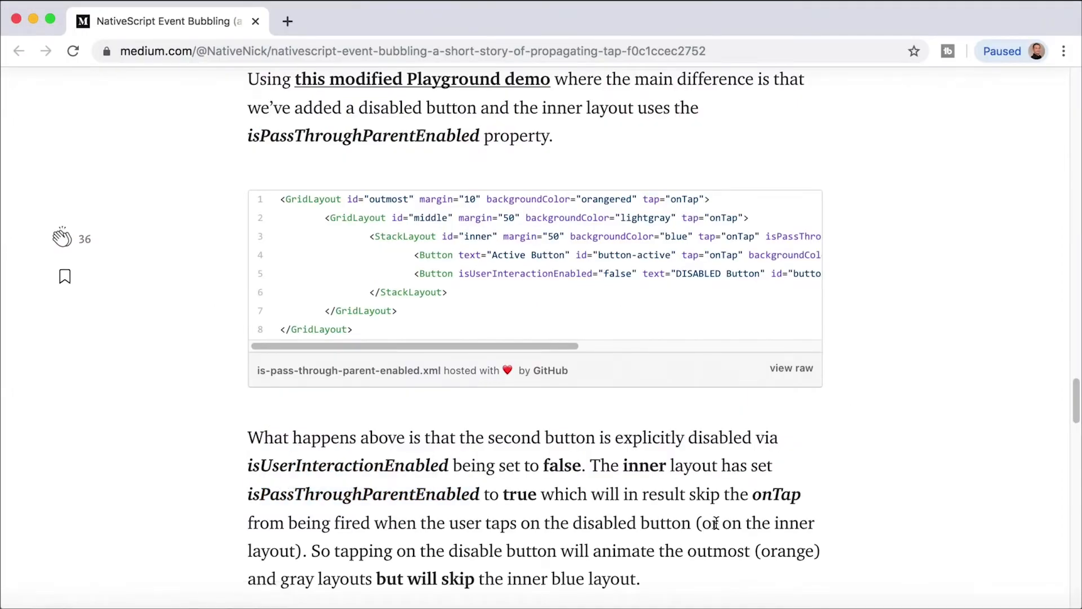
# Select the active button line in the sample, then scroll toward the conclusion.
pyautogui.doubleClick(433, 255)
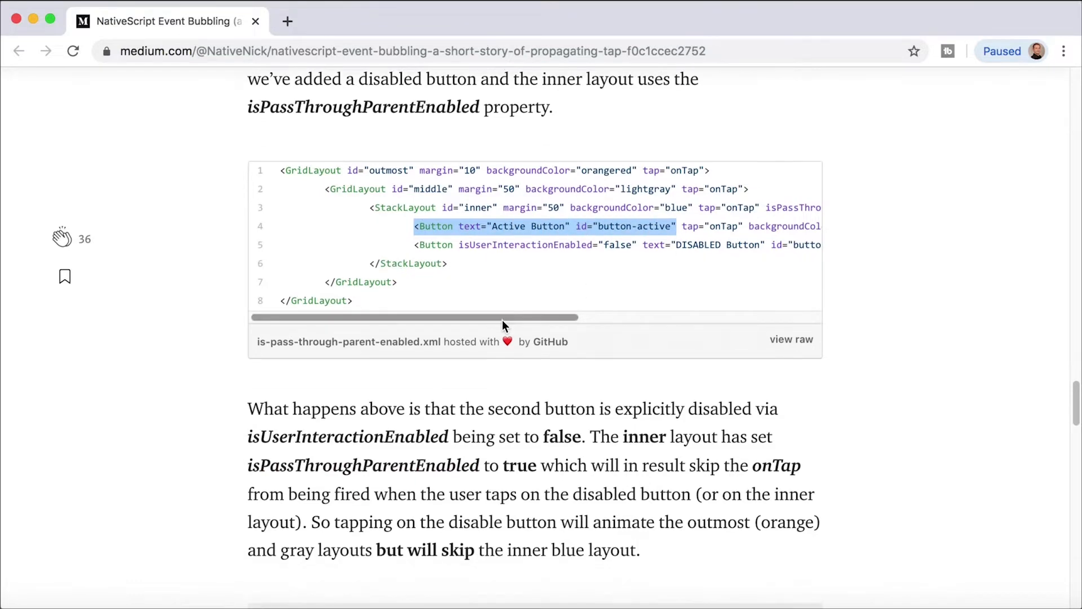
pyautogui.scroll(-3)
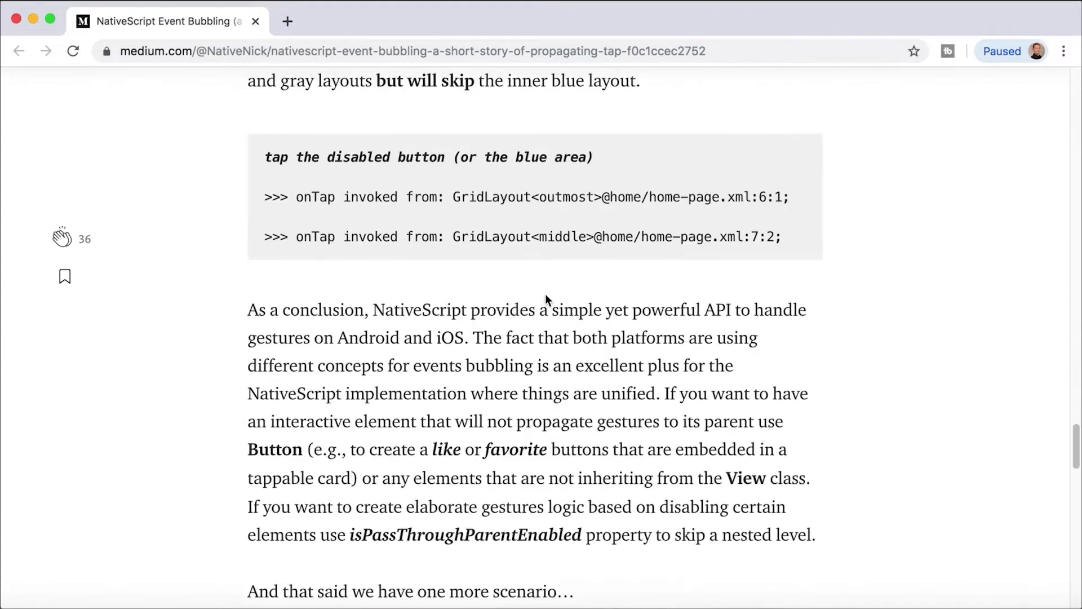
pyautogui.moveTo(263, 476)
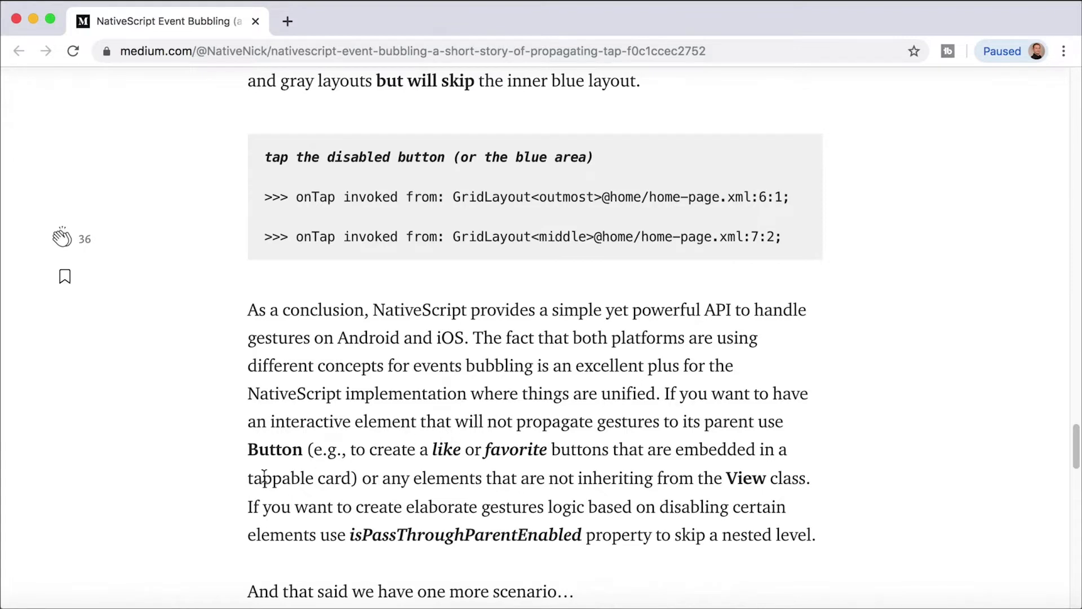
pyautogui.moveTo(599, 445)
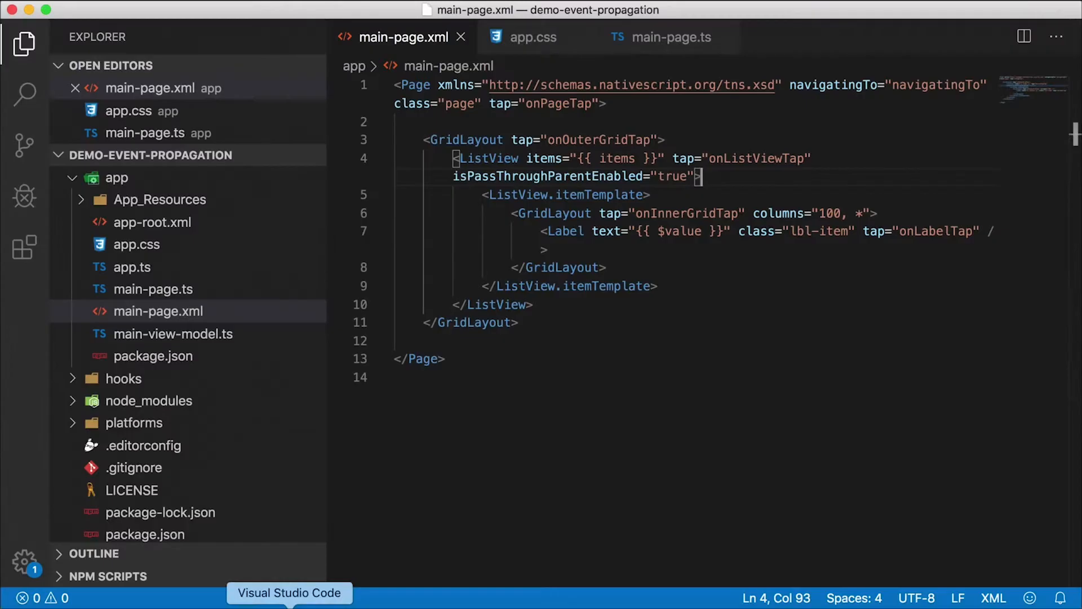
pyautogui.moveTo(566, 242)
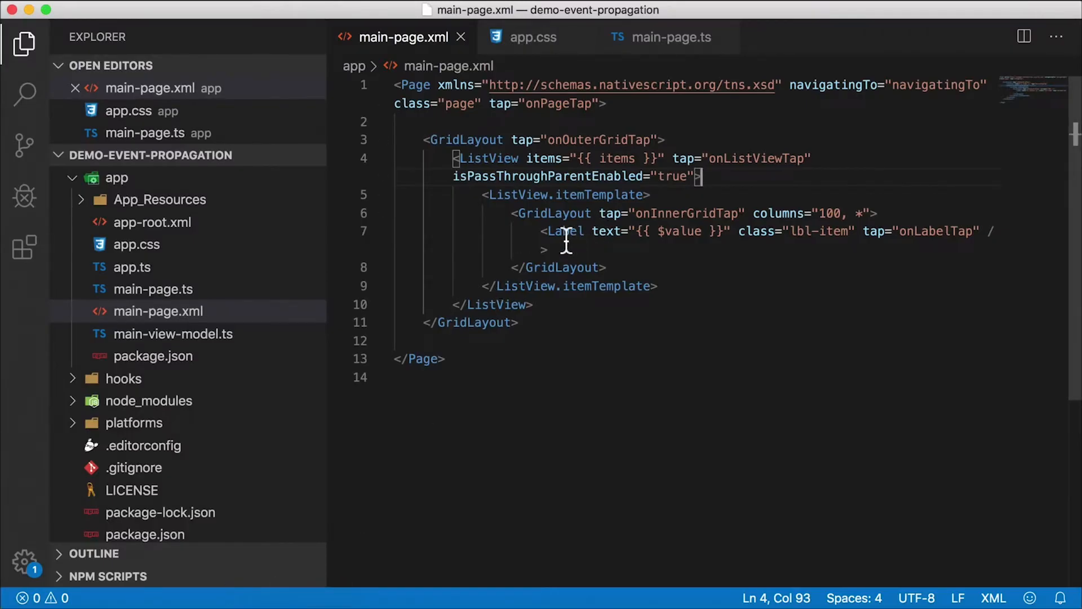
# Rename the list item's Label tag to Button in main-page.xml.
pyautogui.write('Button')
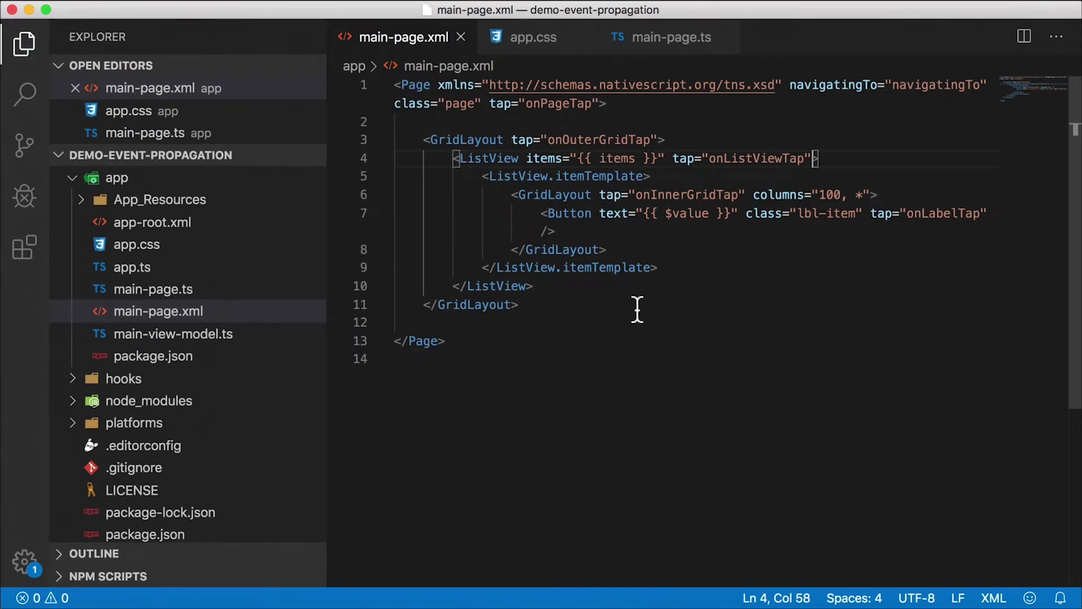
pyautogui.moveTo(631, 307)
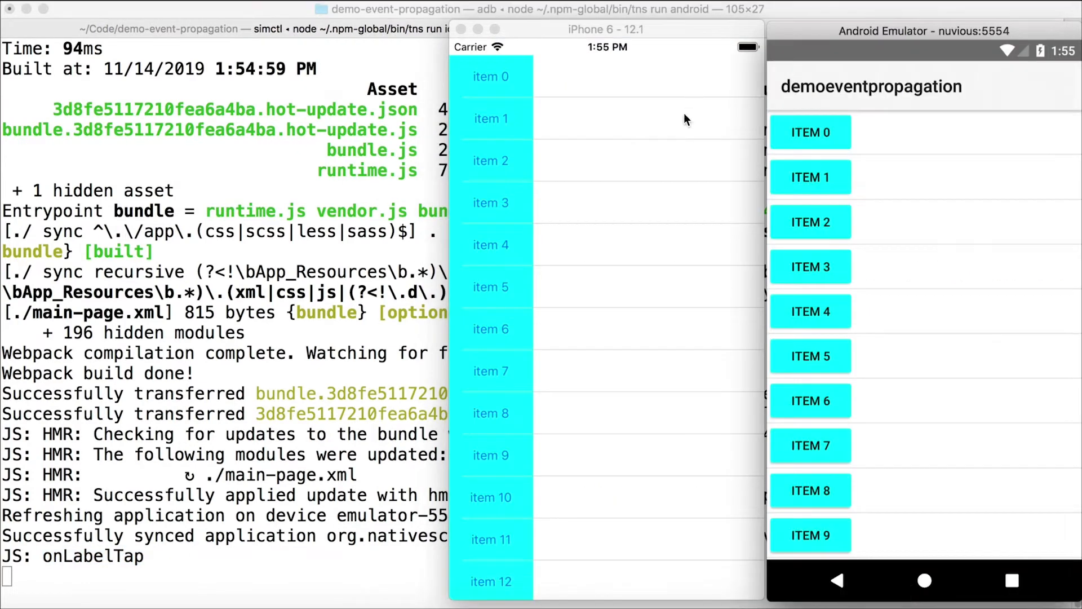
# Tap a list item button and confirm the log shows only onLabelTap.
pyautogui.click(490, 76)
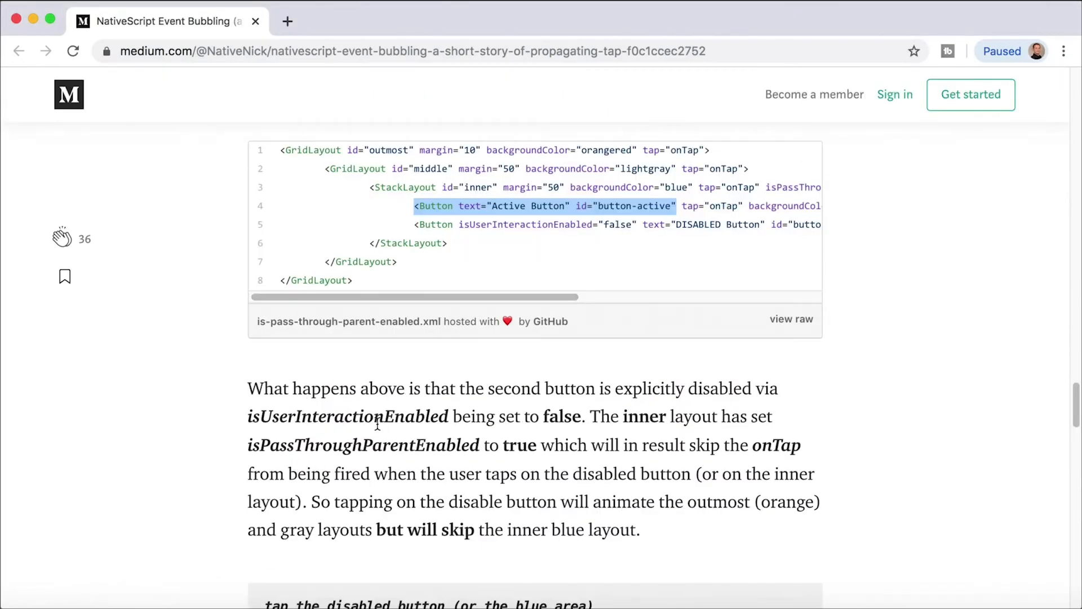
# Add isUserInteractionEnabled="false" to the Button, tap an item, and check the Android log.
pyautogui.doubleClick(347, 416)
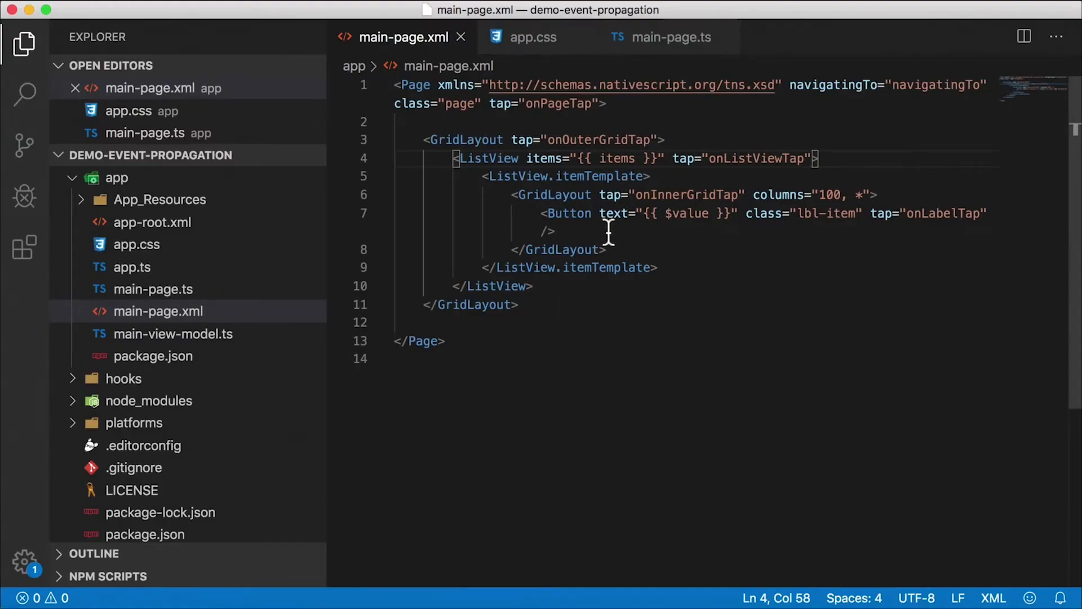
pyautogui.write('isUserInteractionEnabled=""')
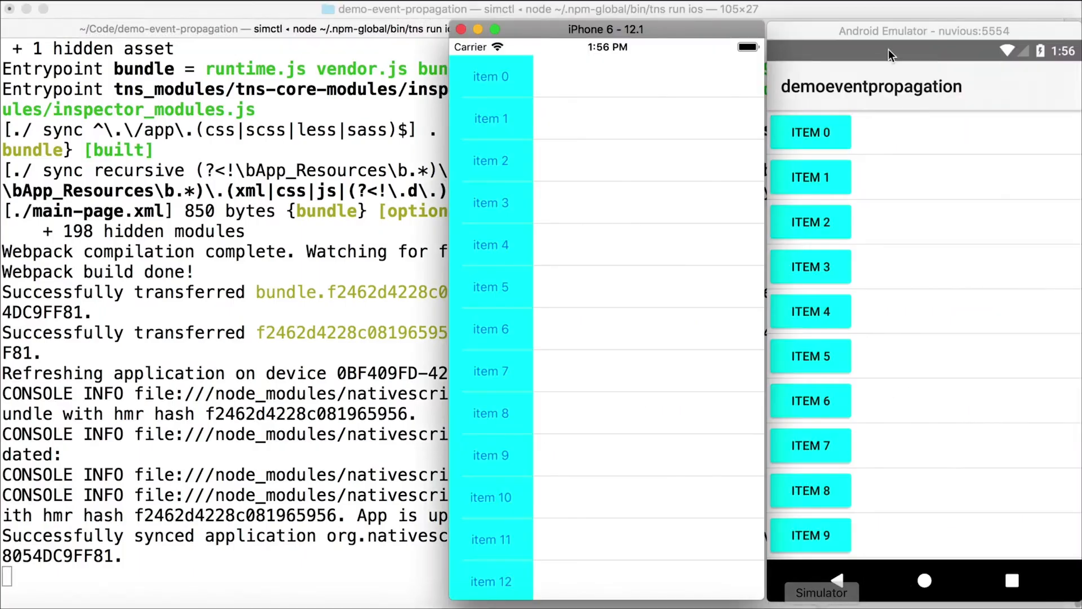
pyautogui.click(489, 76)
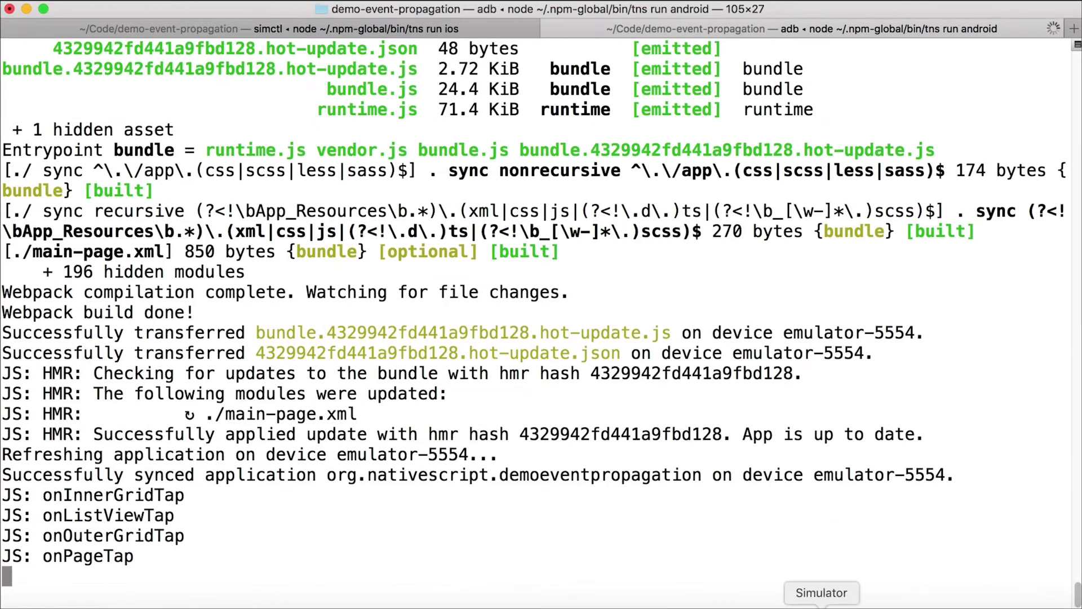
pyautogui.click(821, 592)
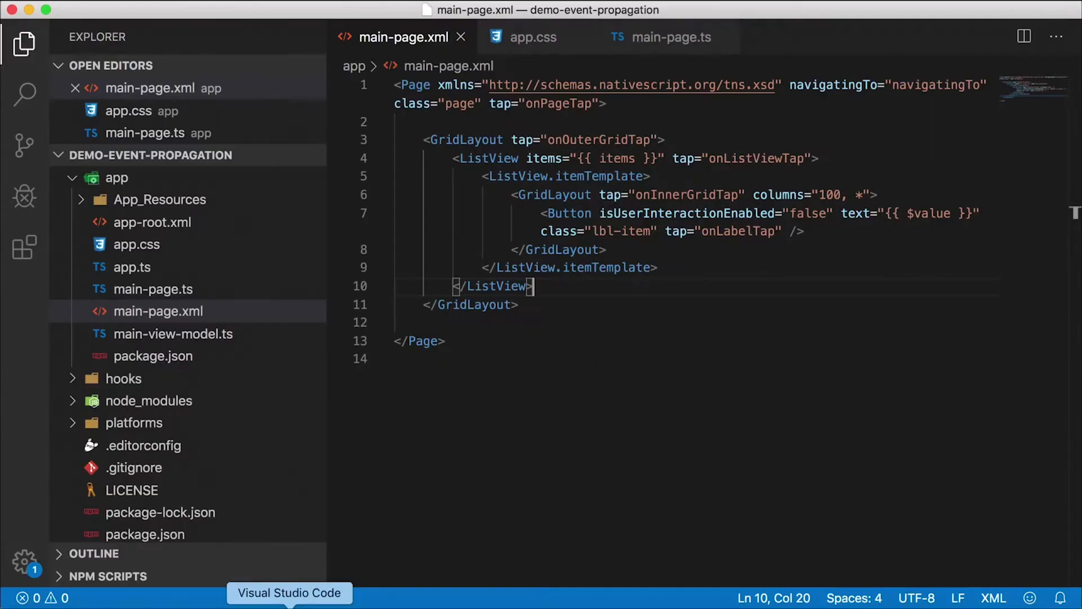
# Copy isPassThroughParentEnabled from the Medium article and paste it onto the inner GridLayout.
pyautogui.doubleClick(694, 213)
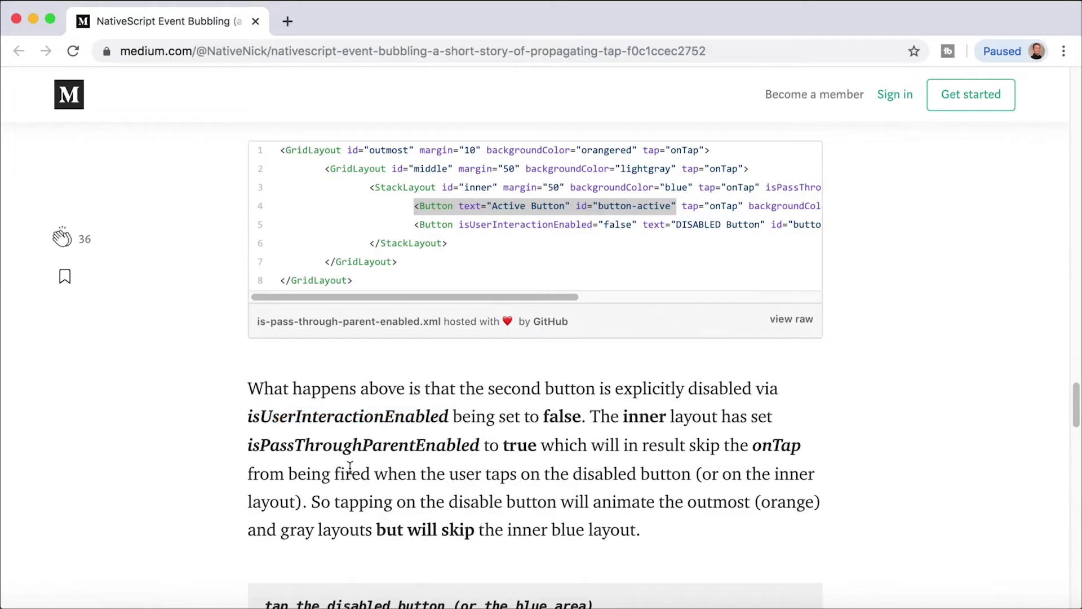
pyautogui.rightClick(348, 444)
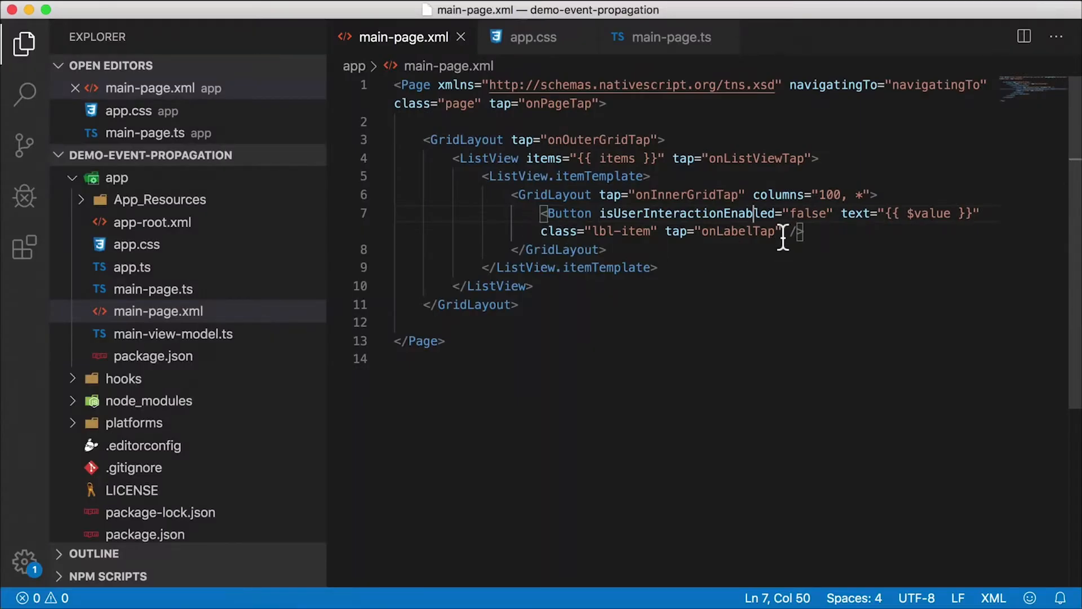
pyautogui.write('isPassThroughParentEnabled')
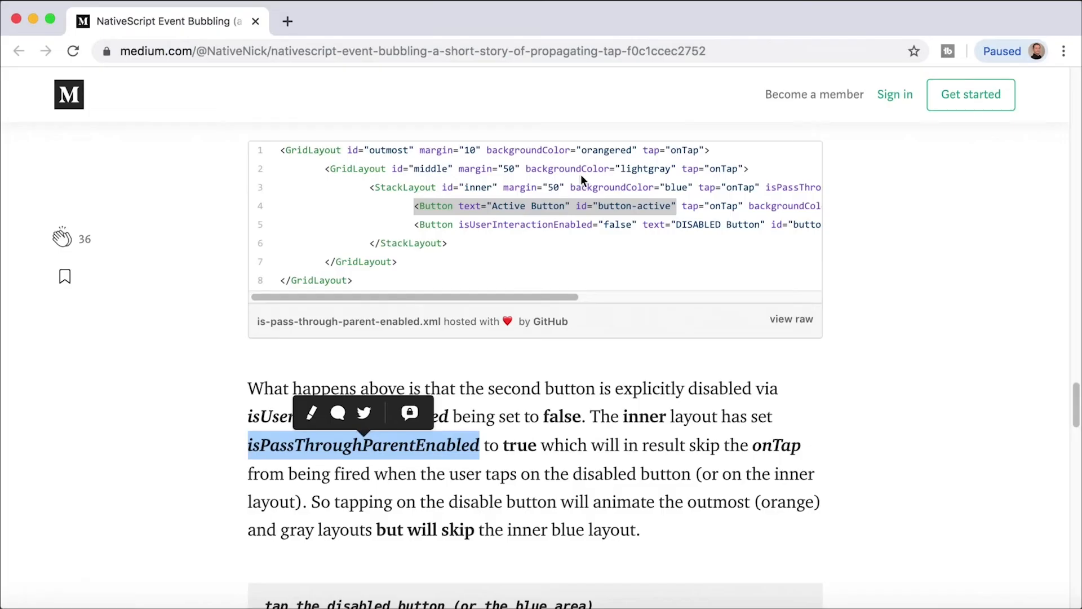
pyautogui.moveTo(513, 223)
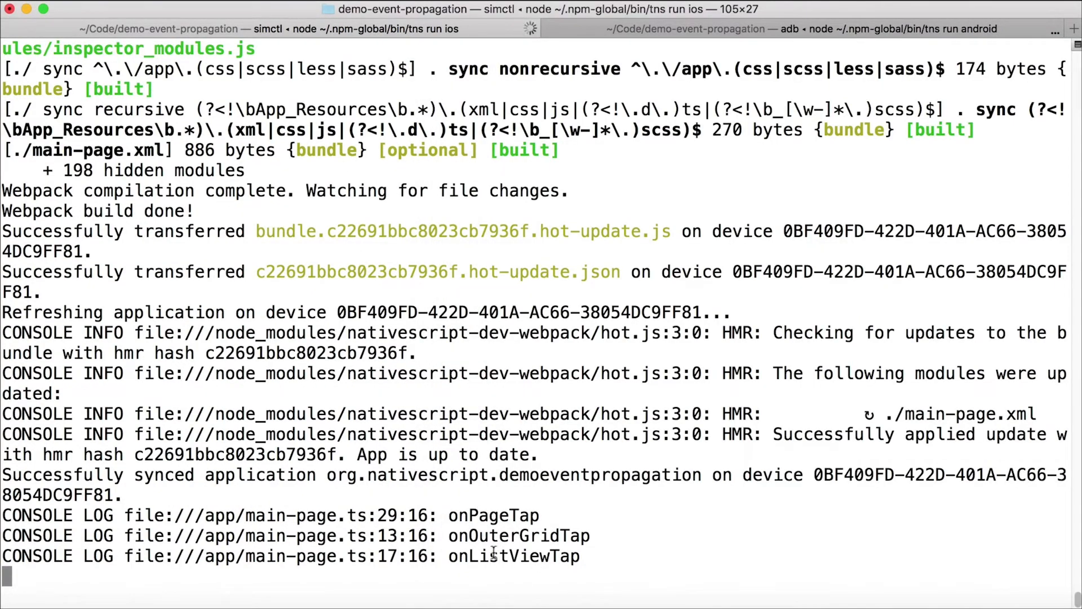
pyautogui.moveTo(452, 535)
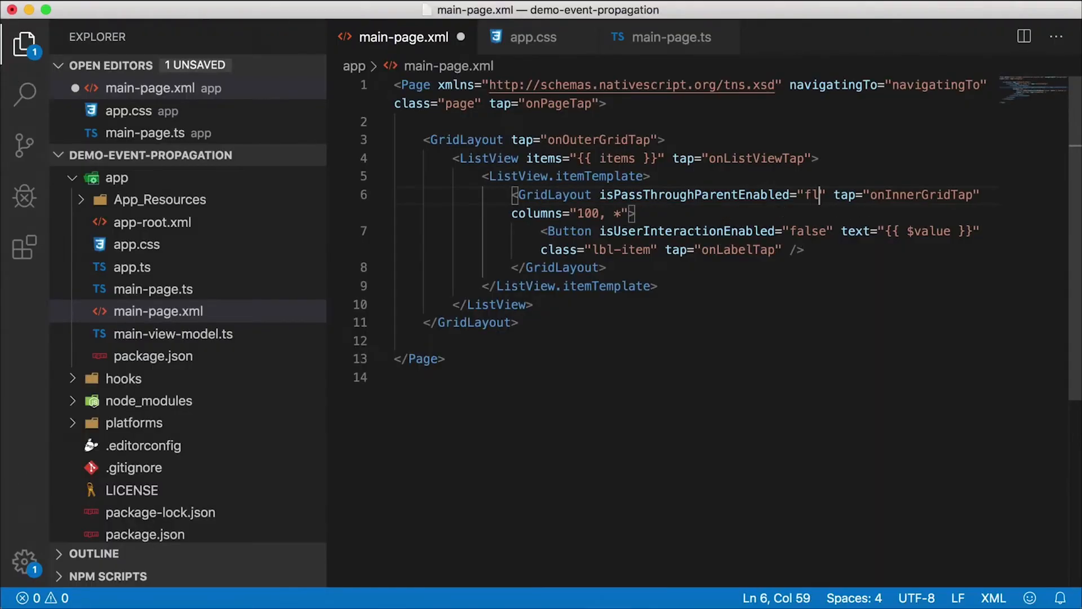
# Complete the inner GridLayout attribute as isPassThroughParentEnabled="false".
pyautogui.write('alse')
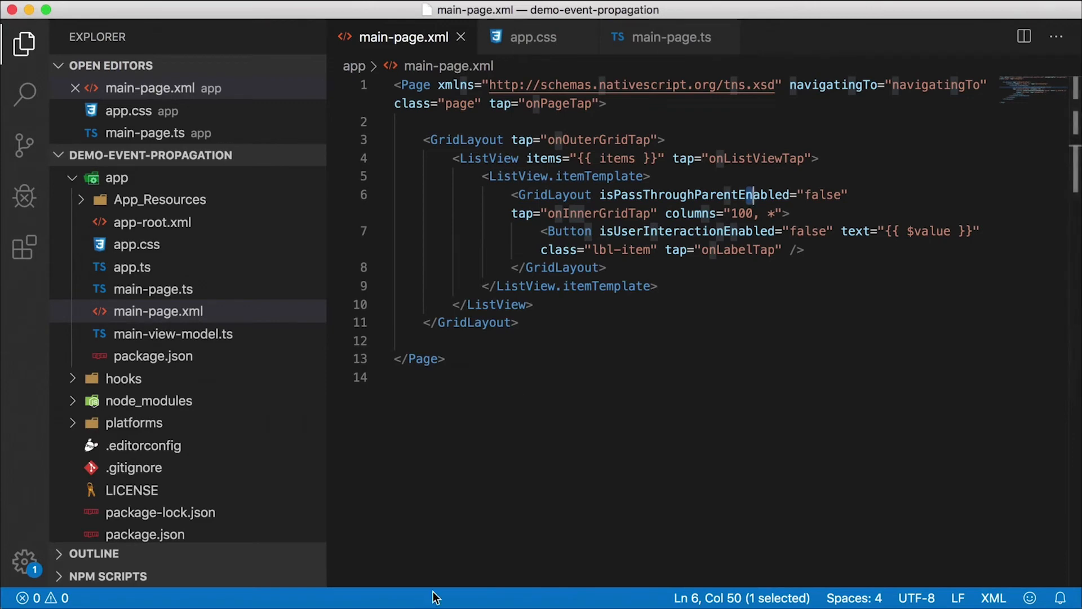
pyautogui.moveTo(657, 278)
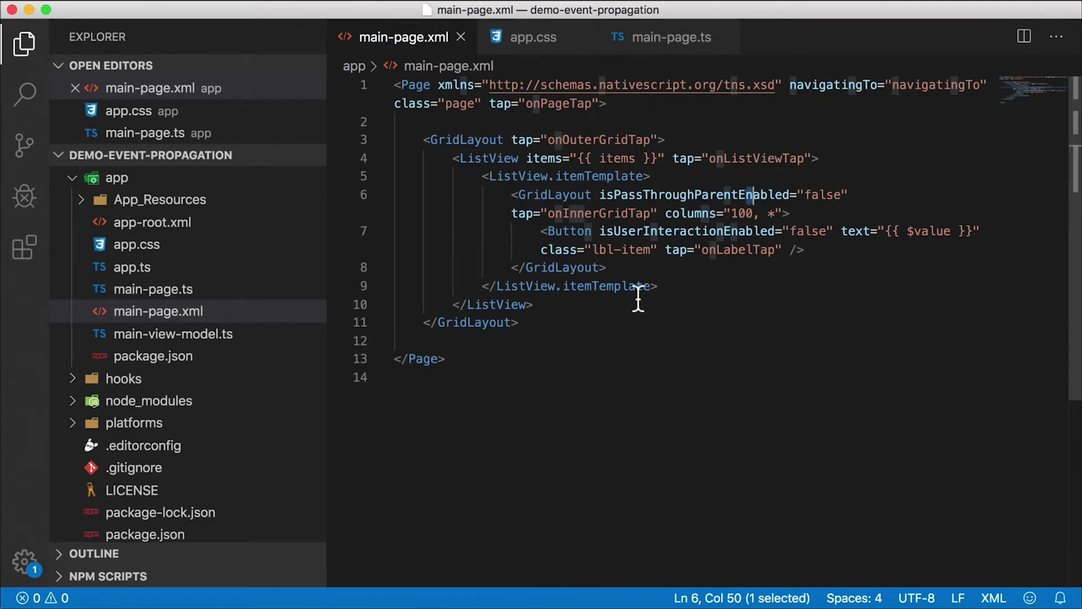
pyautogui.moveTo(628, 307)
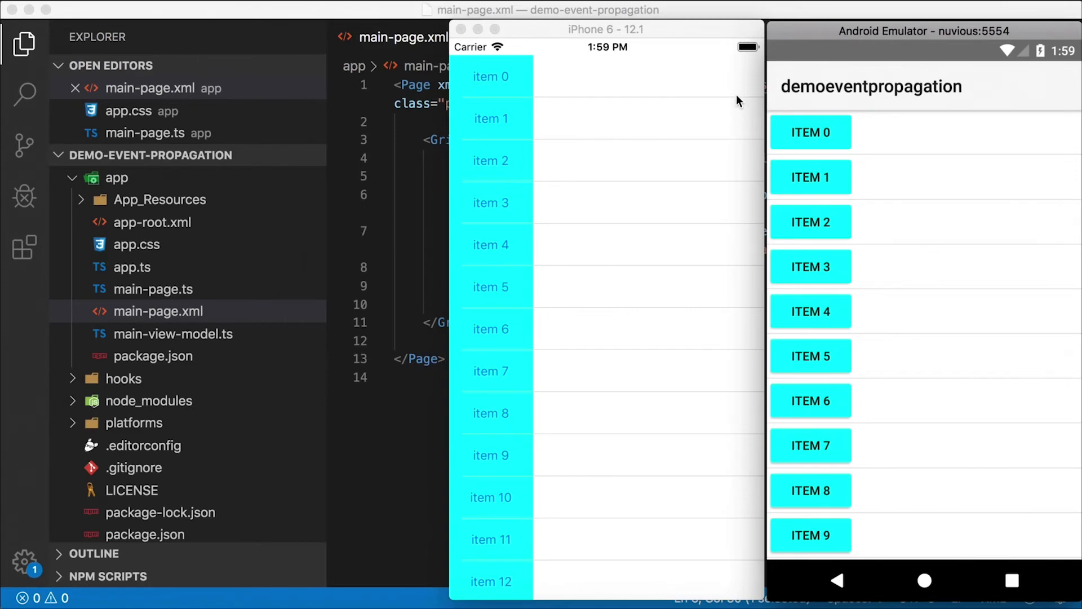
pyautogui.moveTo(766, 258)
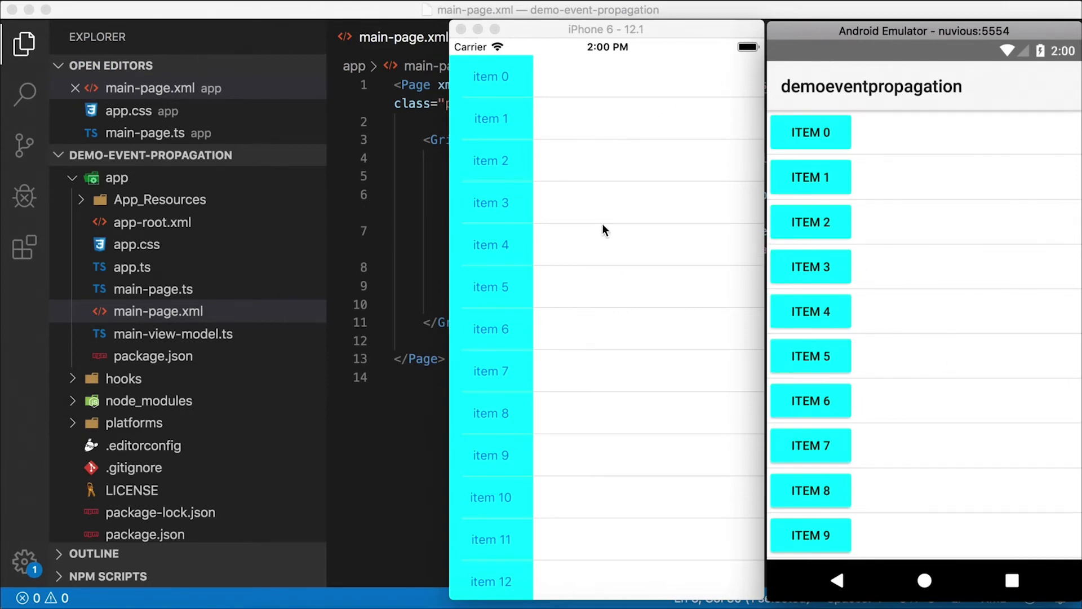
pyautogui.moveTo(597, 225)
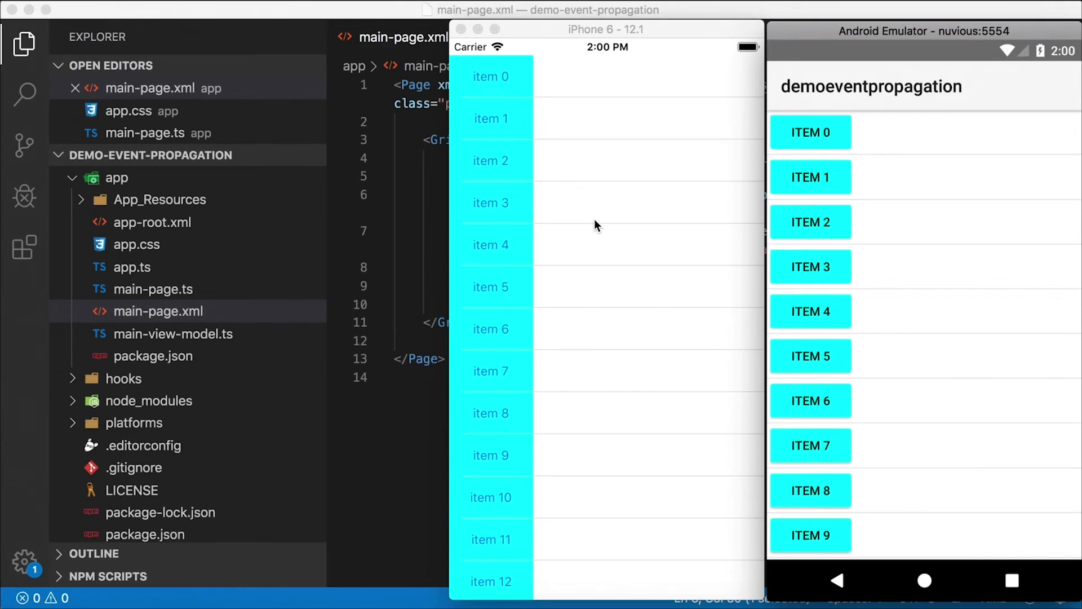
pyautogui.moveTo(621, 217)
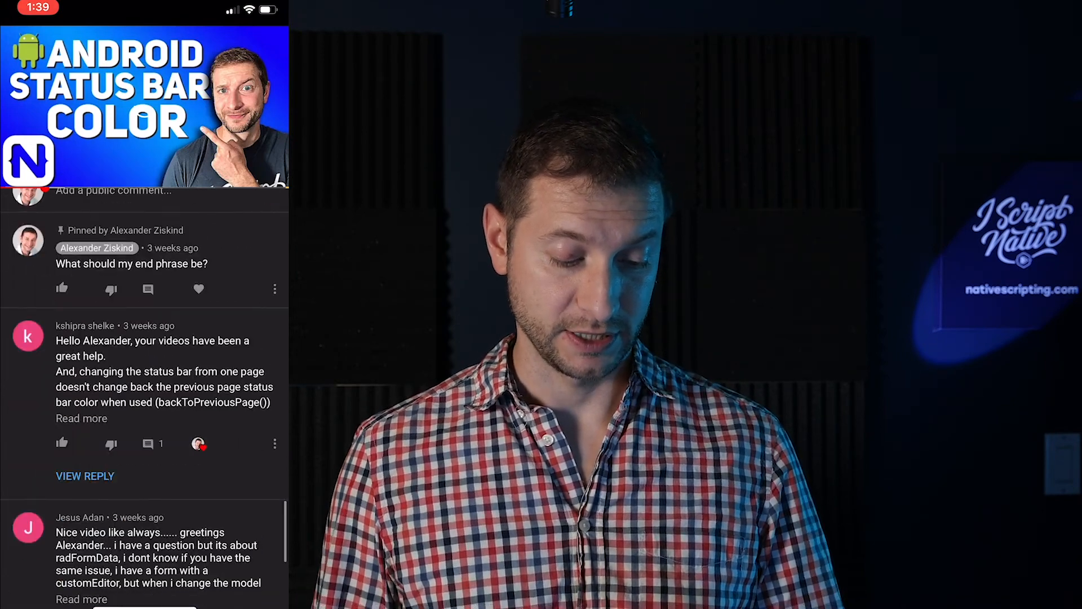
# Scroll the comments, expanding the status bar colour comment about returning to the previous page.
pyautogui.scroll(-3)
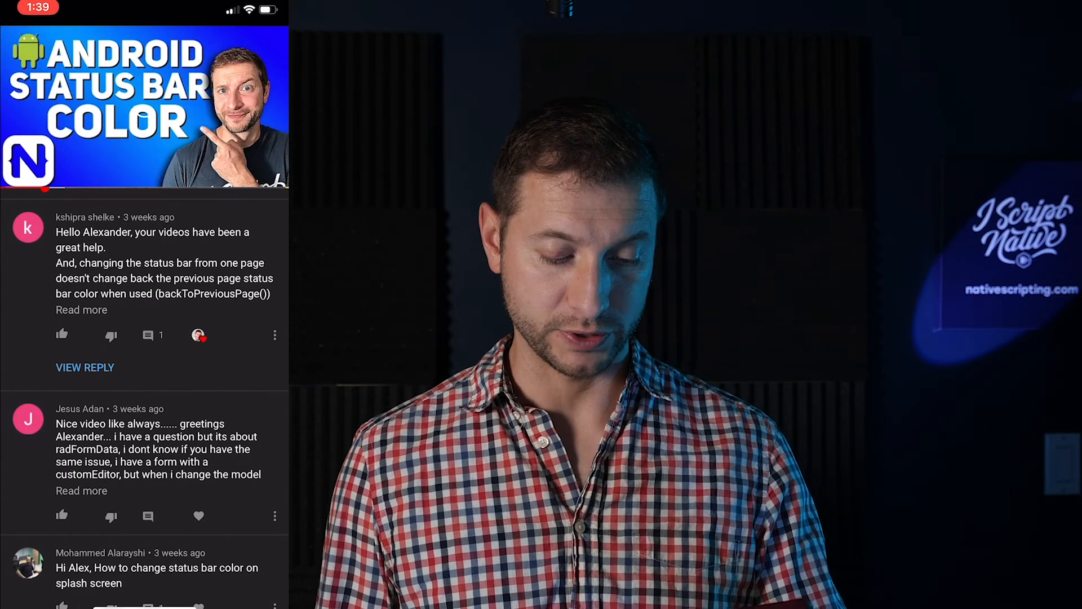
pyautogui.click(85, 366)
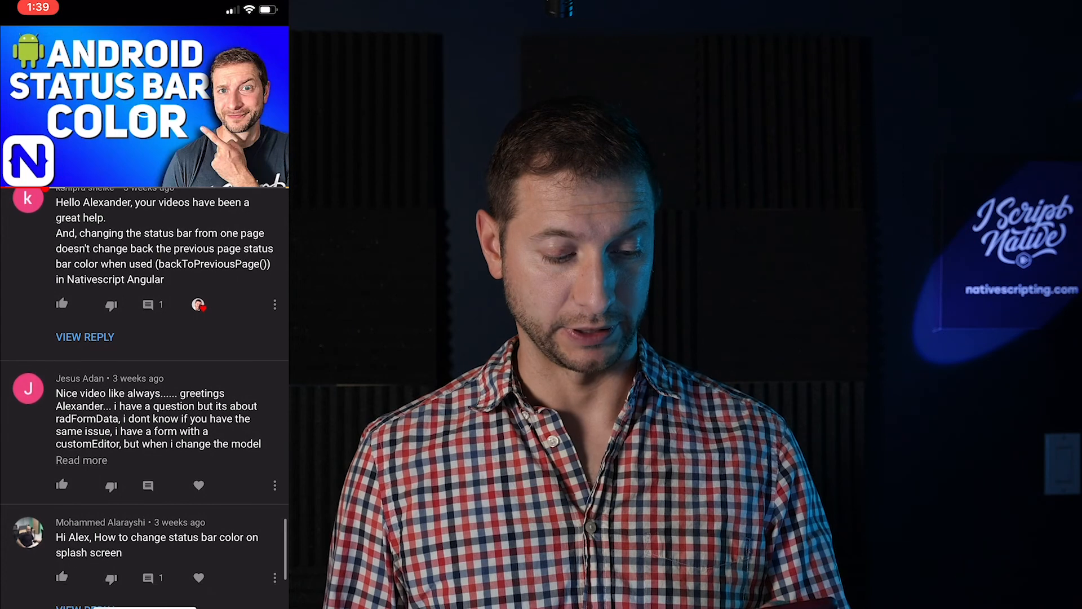
pyautogui.scroll(-3)
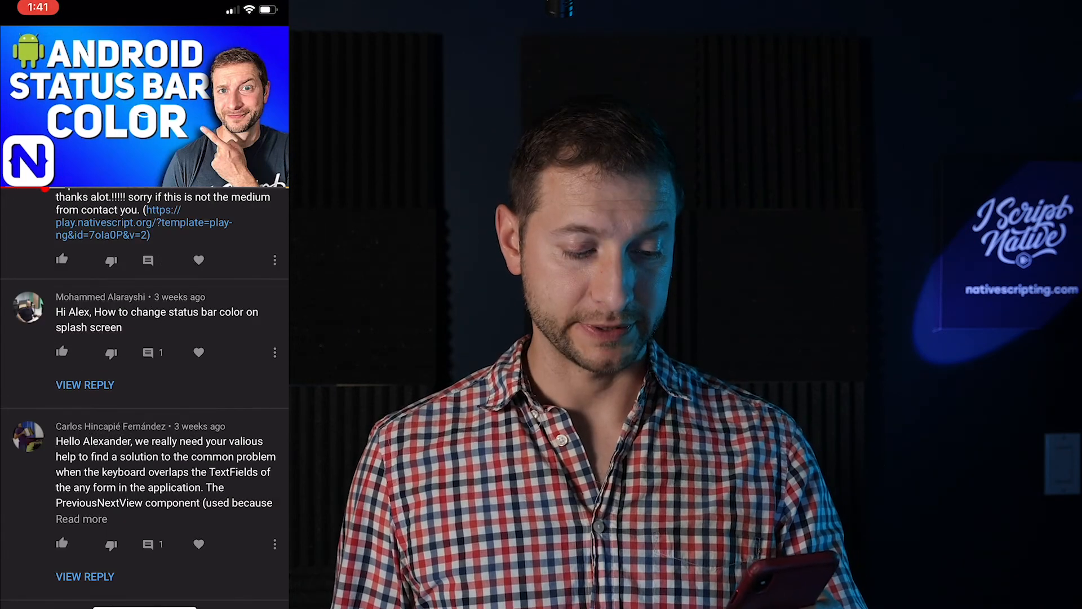